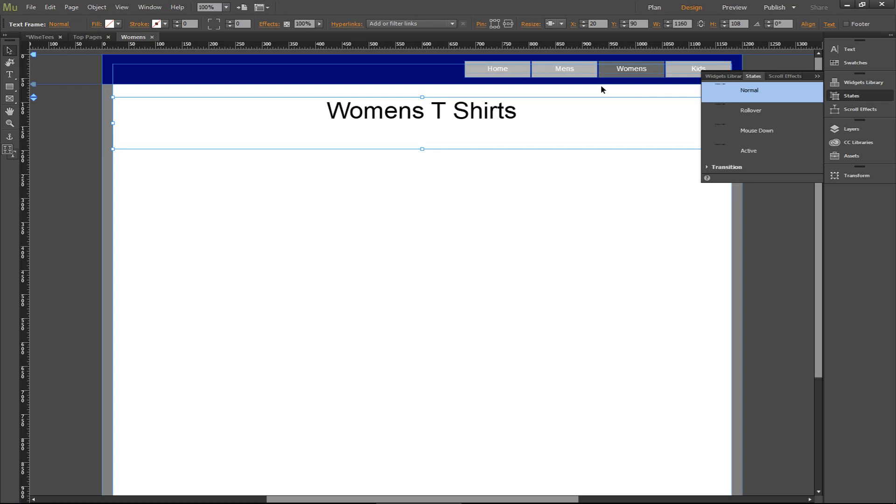
{"action": "mouse_move", "coordinate": [568, 83]}
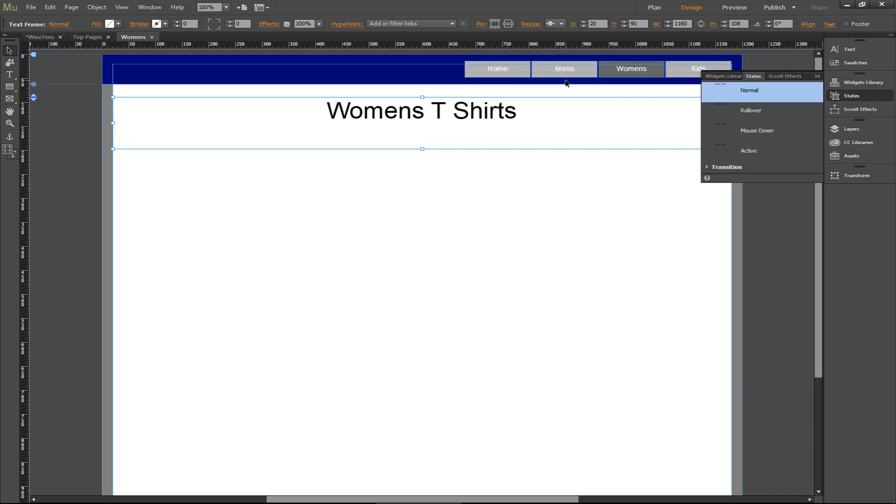
{"action": "mouse_move", "coordinate": [535, 26]}
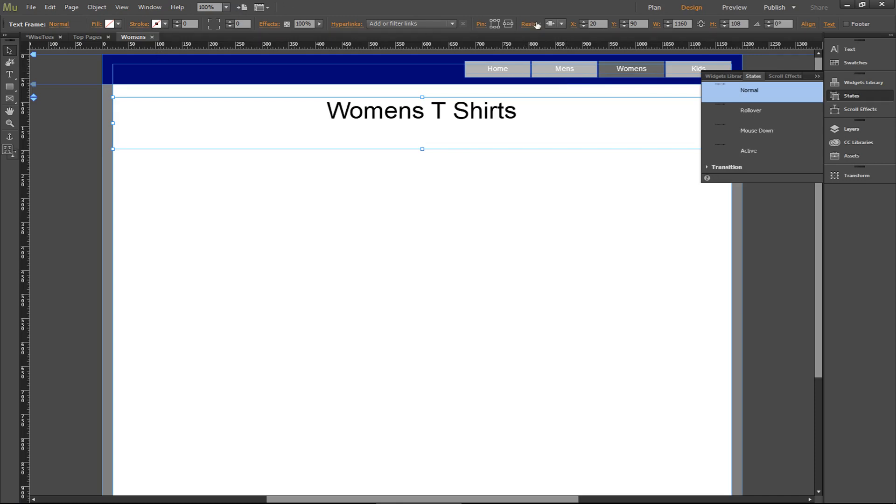
{"action": "mouse_move", "coordinate": [488, 27]}
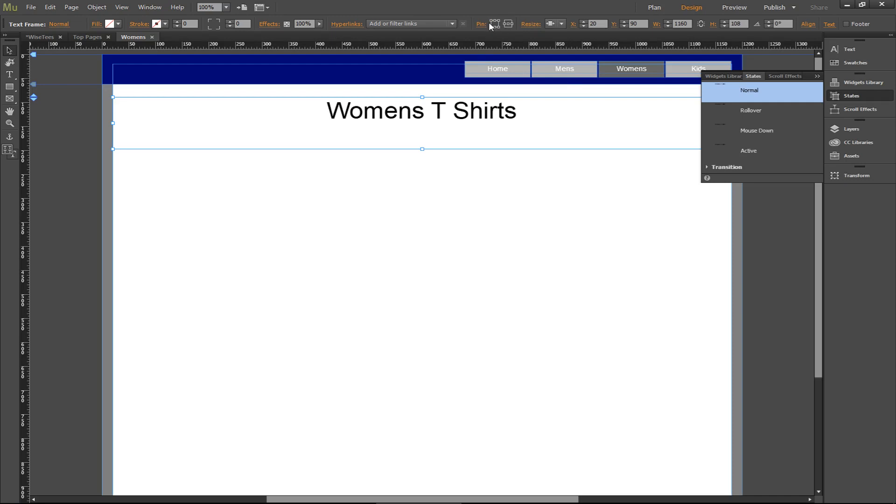
{"action": "mouse_move", "coordinate": [508, 25]}
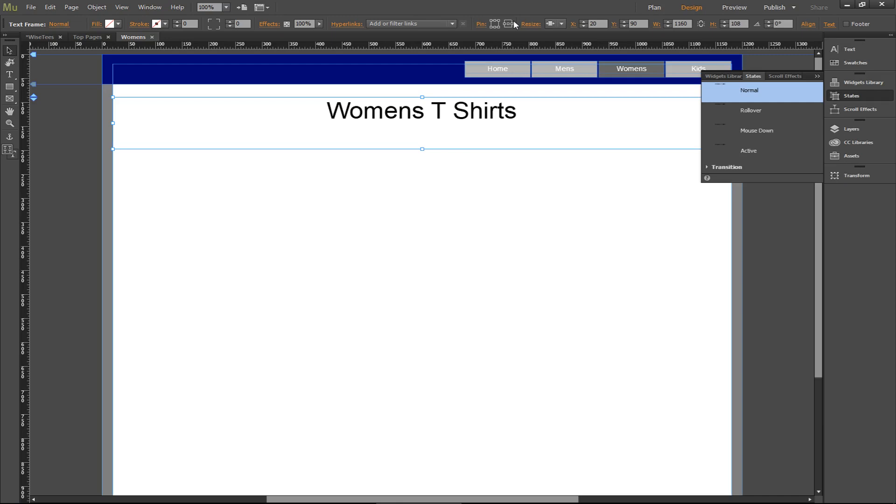
{"action": "mouse_move", "coordinate": [3, 120]}
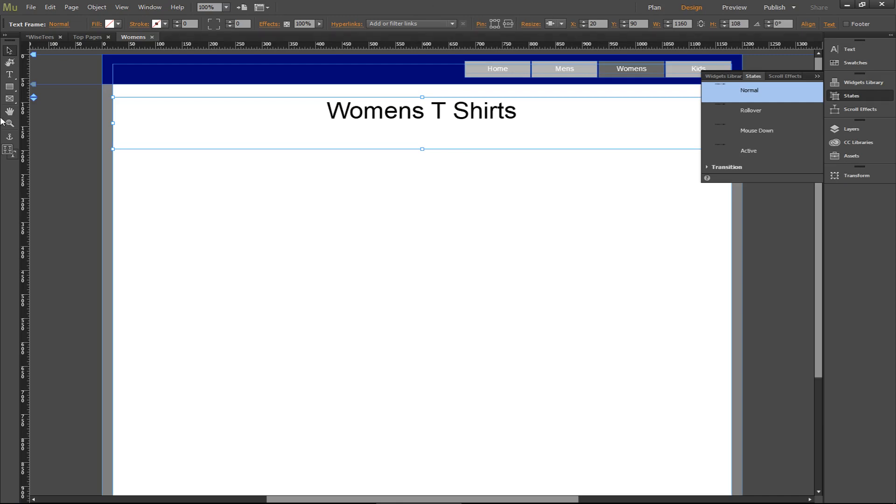
{"action": "mouse_move", "coordinate": [174, 183]}
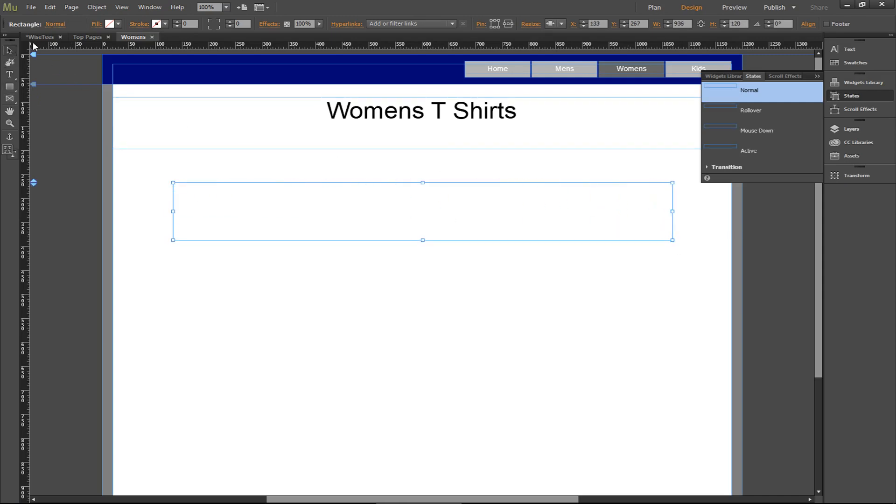
Fill the rectangle under the heading with navy blue, then return to the Muse design view.
{"action": "left_click", "coordinate": [103, 24]}
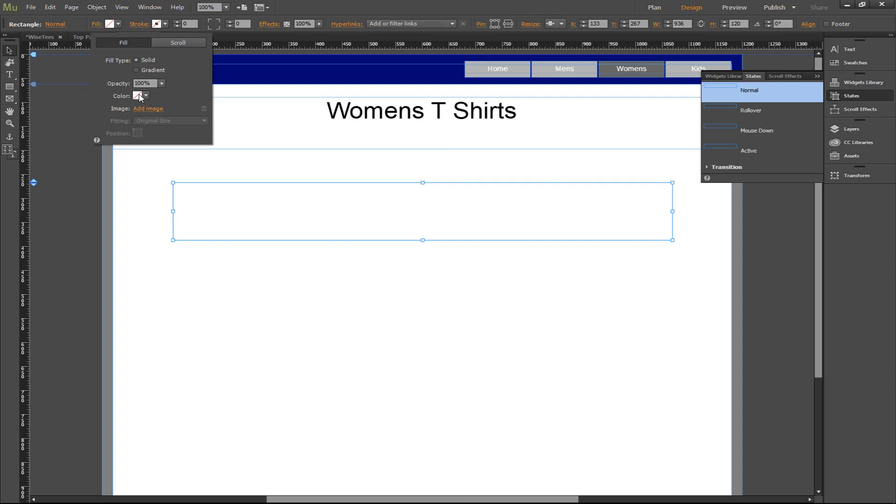
{"action": "left_click", "coordinate": [145, 95]}
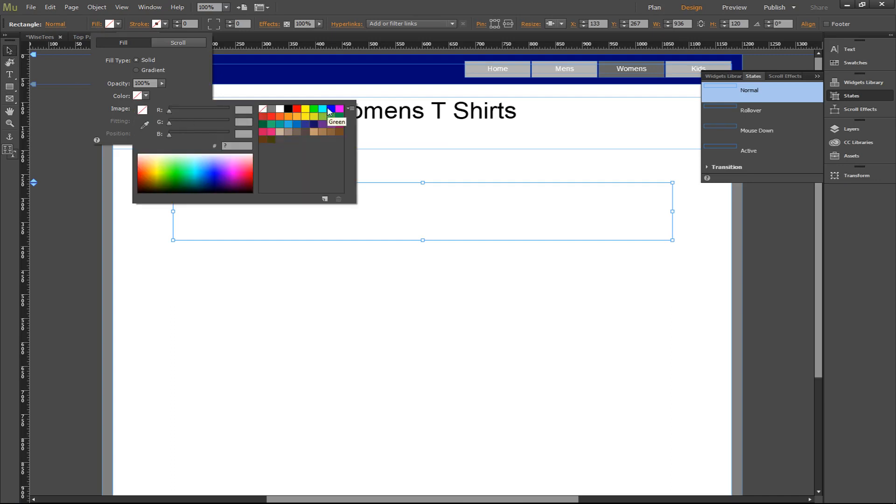
{"action": "left_click", "coordinate": [330, 110]}
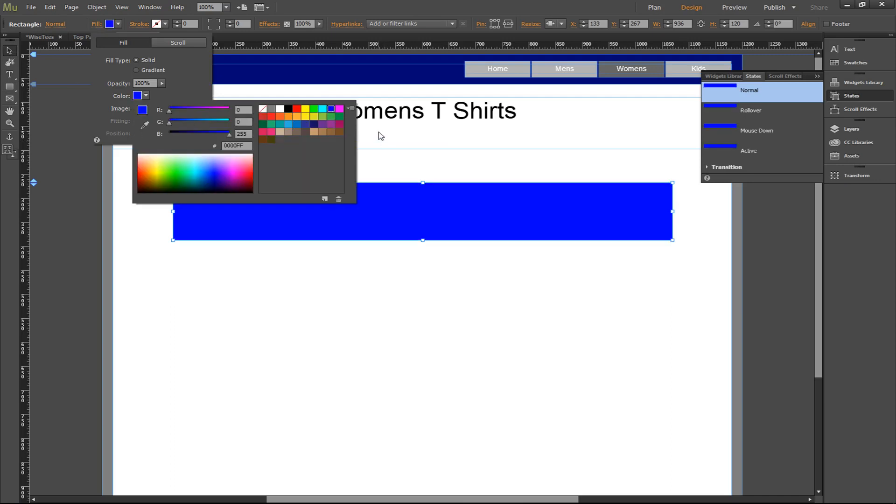
{"action": "mouse_move", "coordinate": [145, 124]}
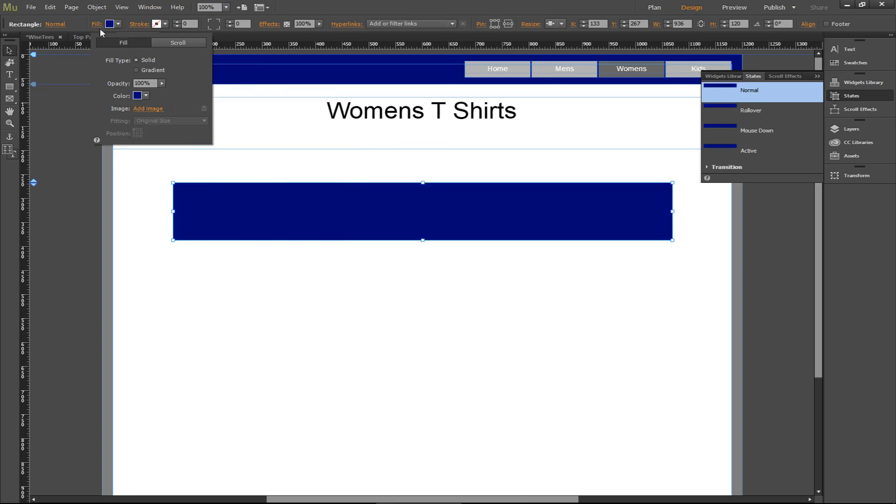
{"action": "left_click", "coordinate": [461, 206]}
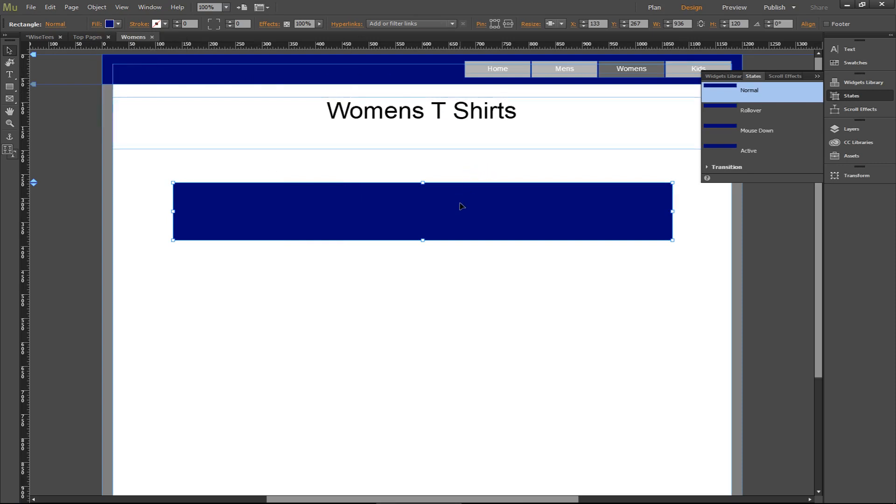
{"action": "mouse_move", "coordinate": [425, 234]}
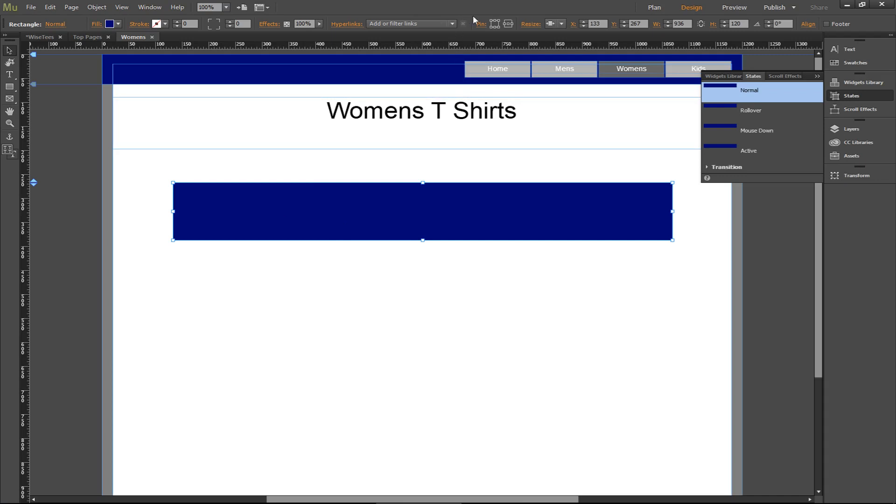
{"action": "mouse_move", "coordinate": [483, 42]}
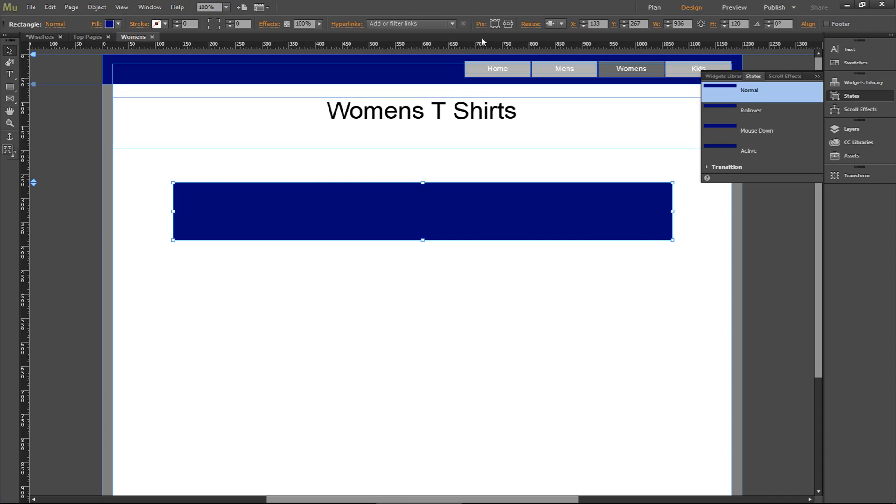
{"action": "mouse_move", "coordinate": [503, 61]}
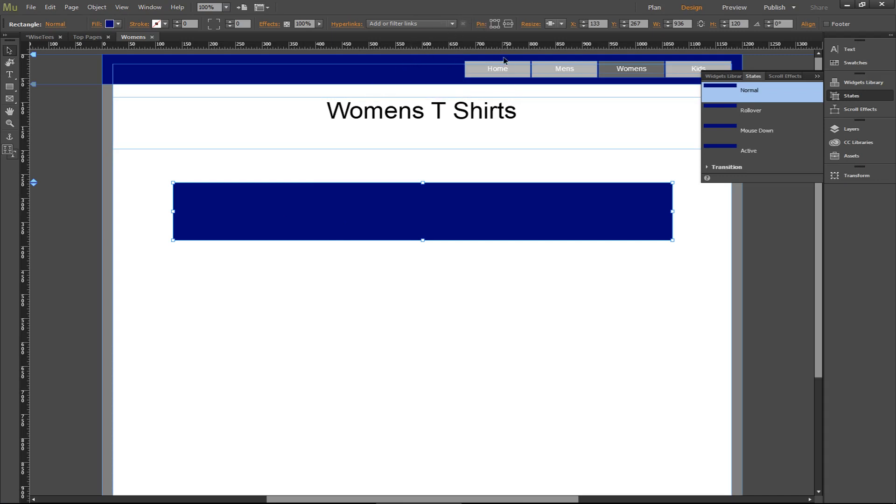
{"action": "mouse_move", "coordinate": [474, 170]}
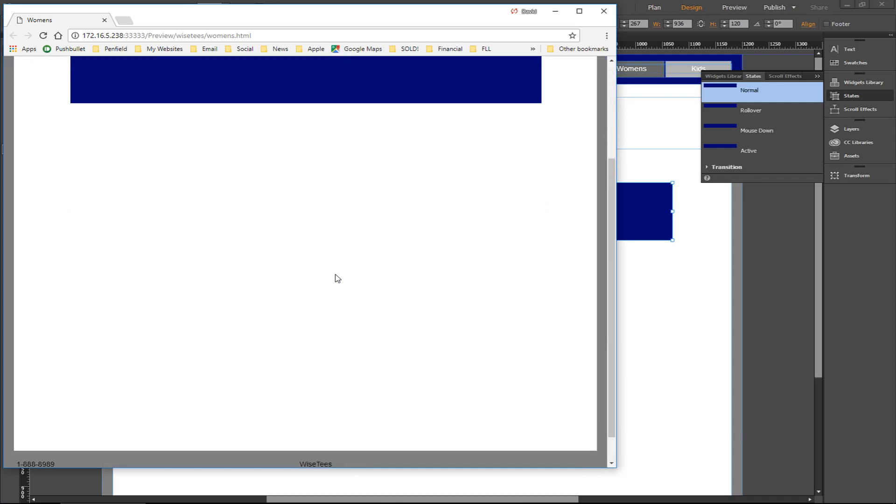
{"action": "scroll", "scroll_direction": "up", "scroll_amount": 3}
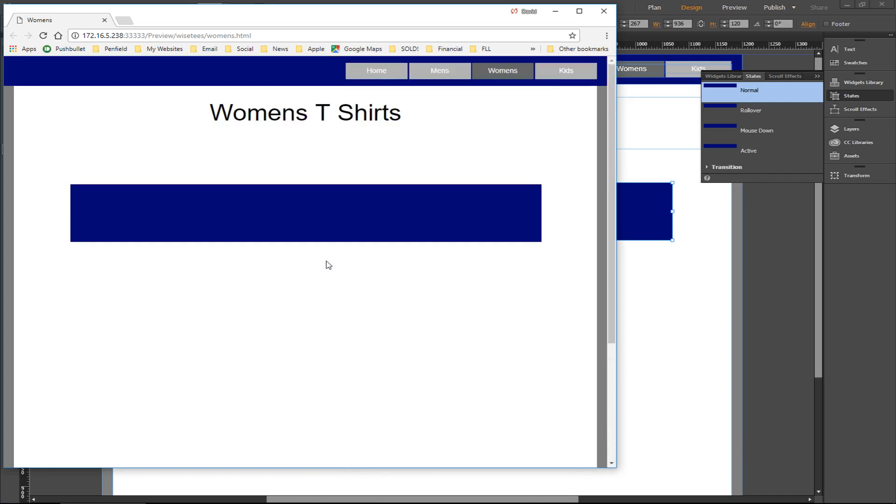
{"action": "left_click", "coordinate": [604, 11]}
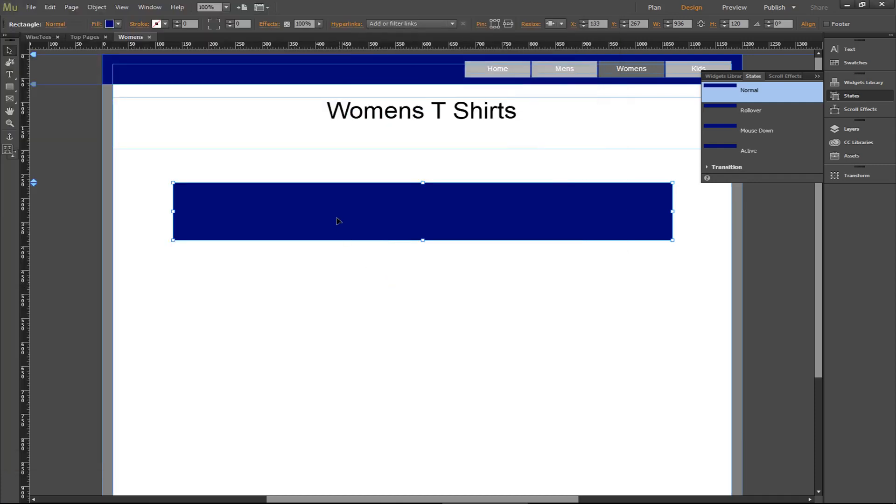
{"action": "mouse_move", "coordinate": [530, 13]}
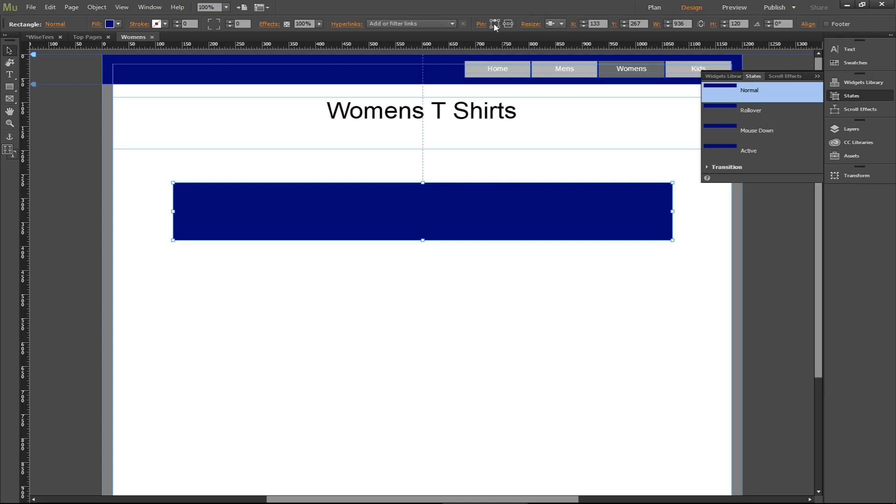
{"action": "mouse_move", "coordinate": [498, 68]}
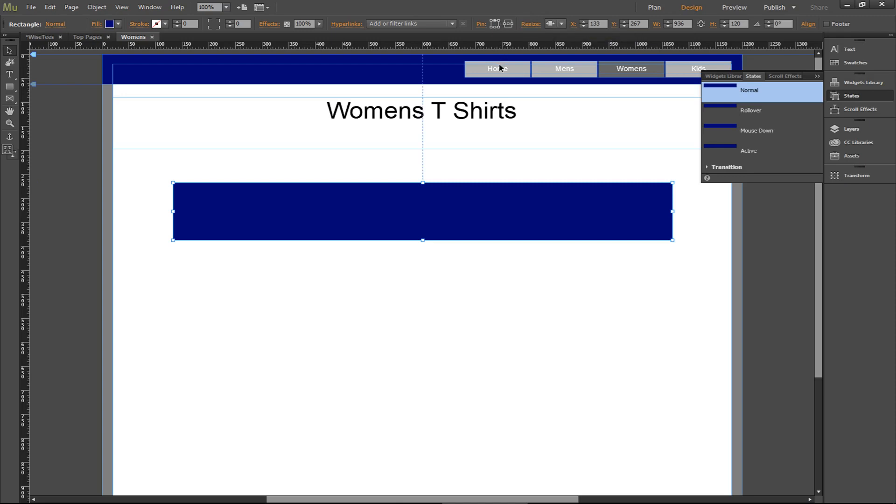
{"action": "mouse_move", "coordinate": [526, 91]}
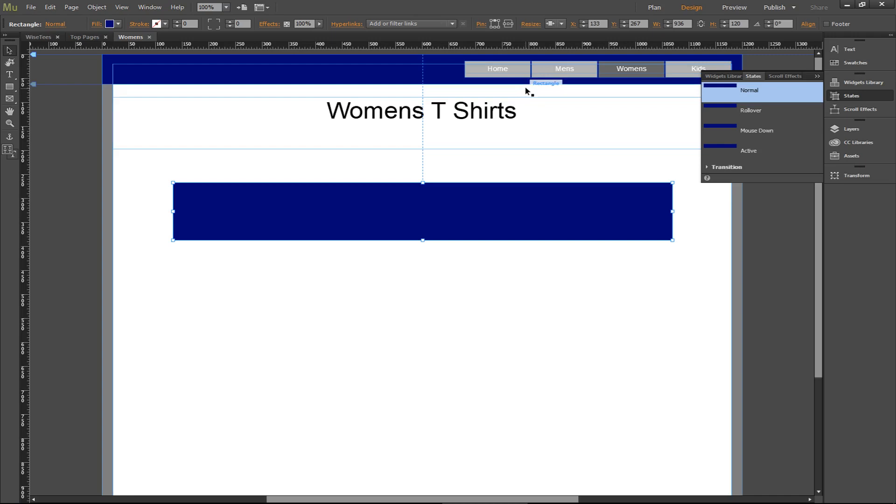
Preview the Womens page in a wider Chrome window, scrolling to the WiseTees footer and back.
{"action": "left_click", "coordinate": [735, 8]}
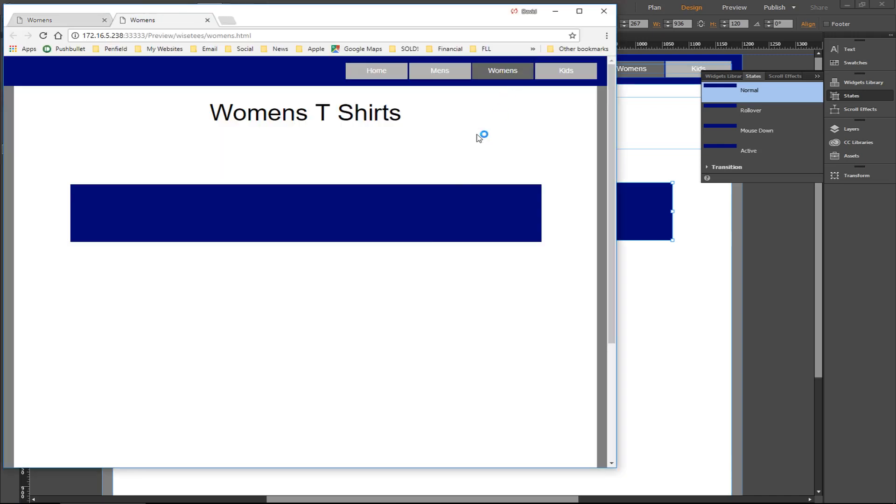
{"action": "mouse_move", "coordinate": [409, 256]}
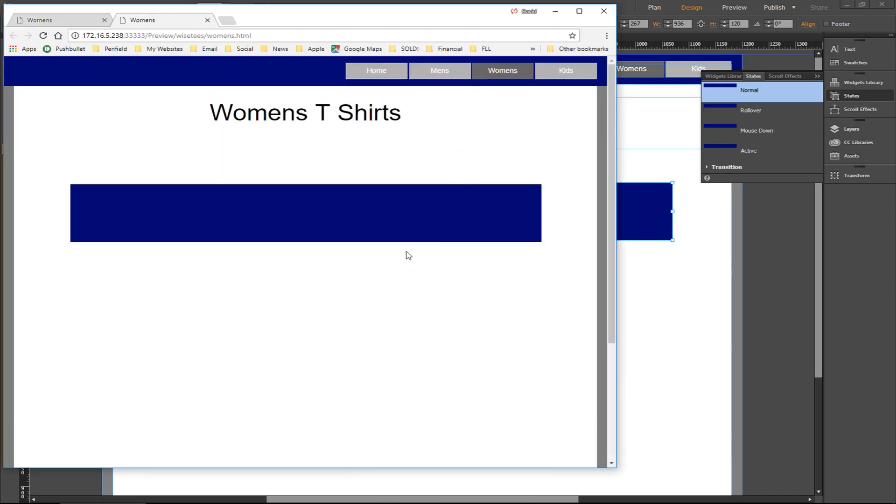
{"action": "mouse_move", "coordinate": [547, 231]}
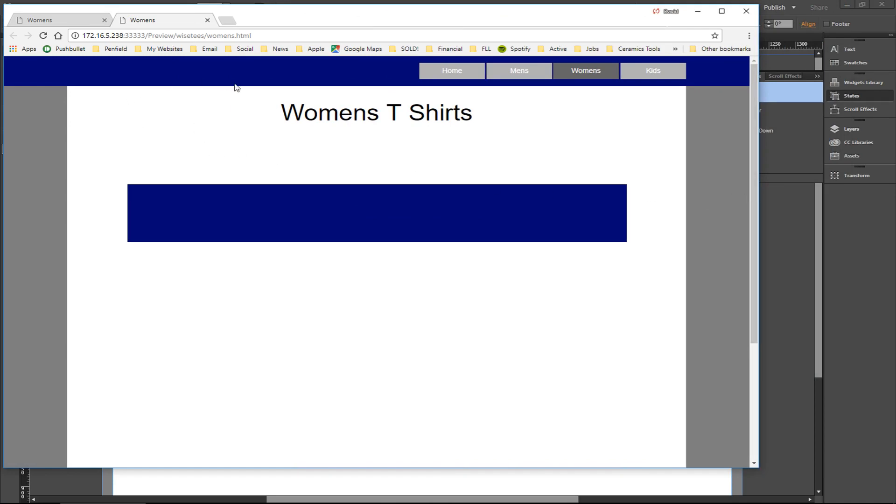
{"action": "scroll", "scroll_direction": "down", "scroll_amount": 3}
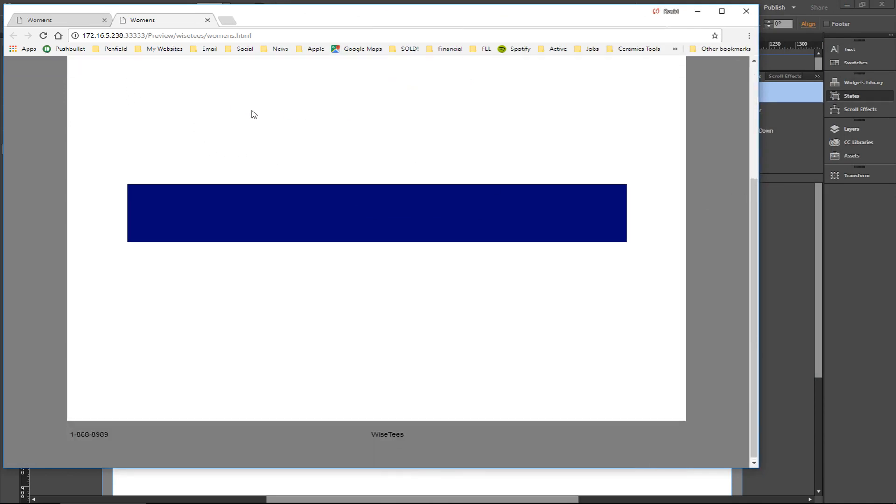
{"action": "scroll", "scroll_direction": "up", "scroll_amount": 3}
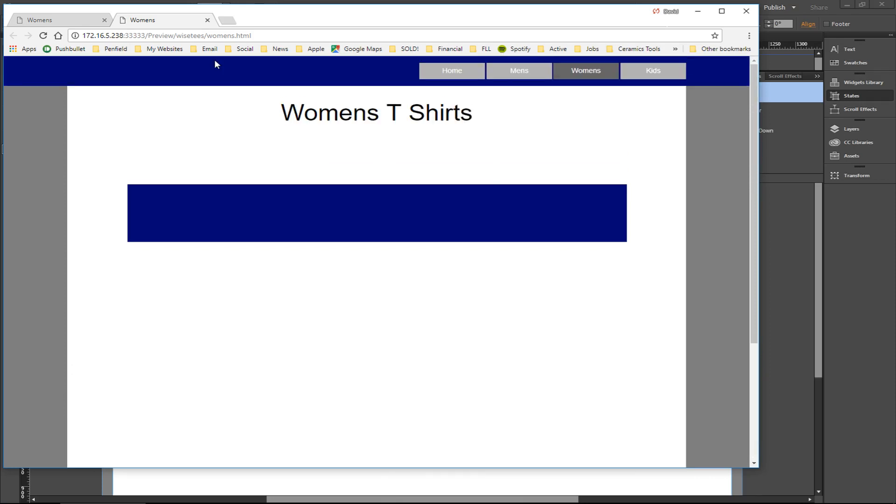
{"action": "mouse_move", "coordinate": [369, 106]}
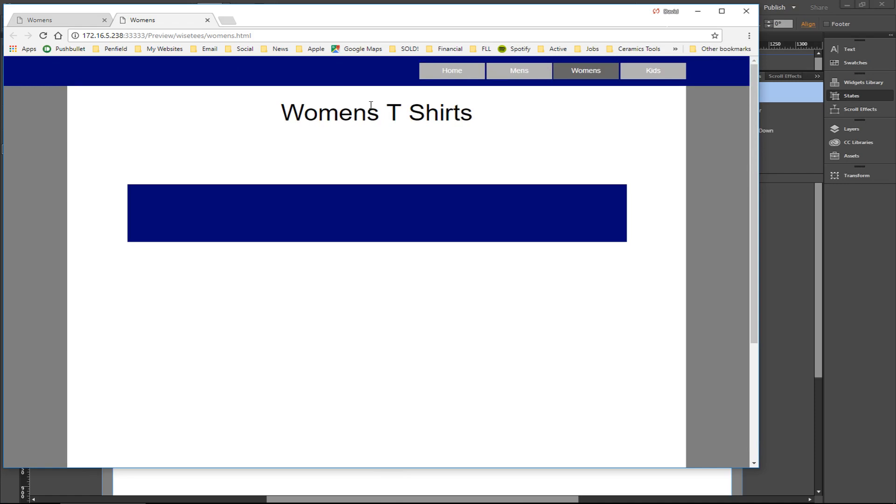
{"action": "mouse_move", "coordinate": [323, 102]}
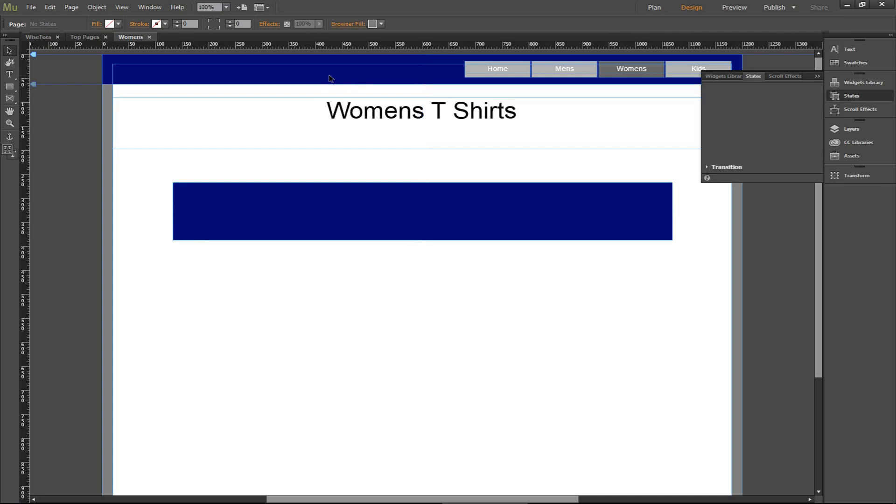
{"action": "mouse_move", "coordinate": [159, 74]}
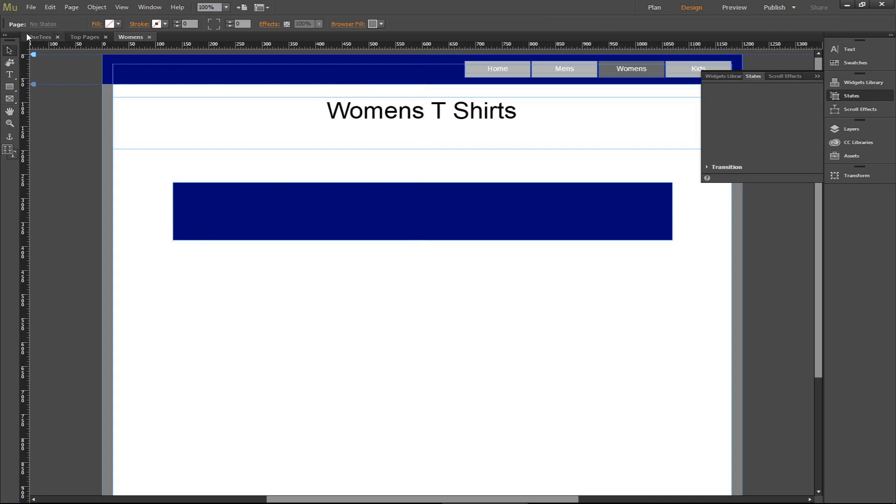
Open the Top Pages master from the site overview, return to Womens, and preview it.
{"action": "left_click", "coordinate": [654, 7]}
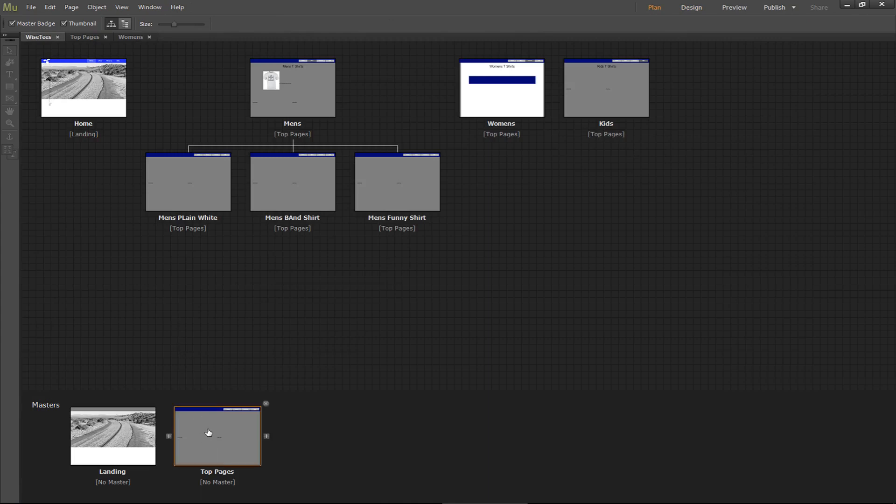
{"action": "double_click", "coordinate": [217, 436]}
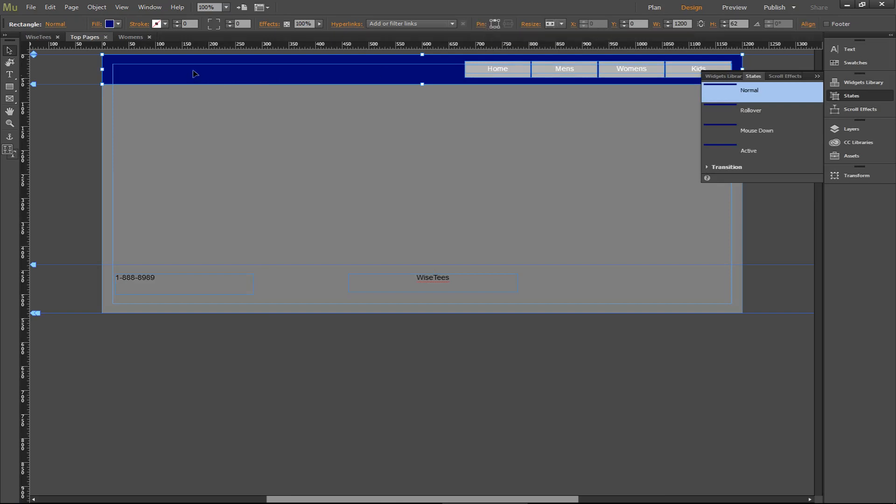
{"action": "left_click", "coordinate": [130, 37]}
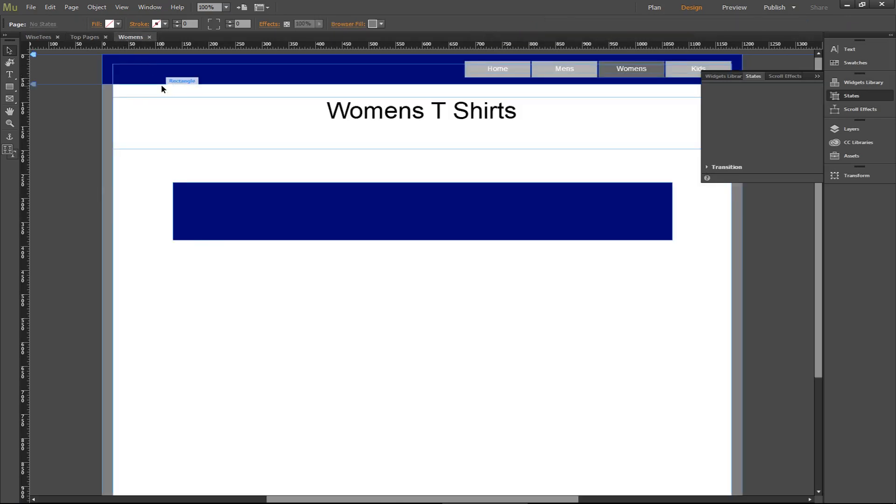
{"action": "left_click", "coordinate": [733, 8]}
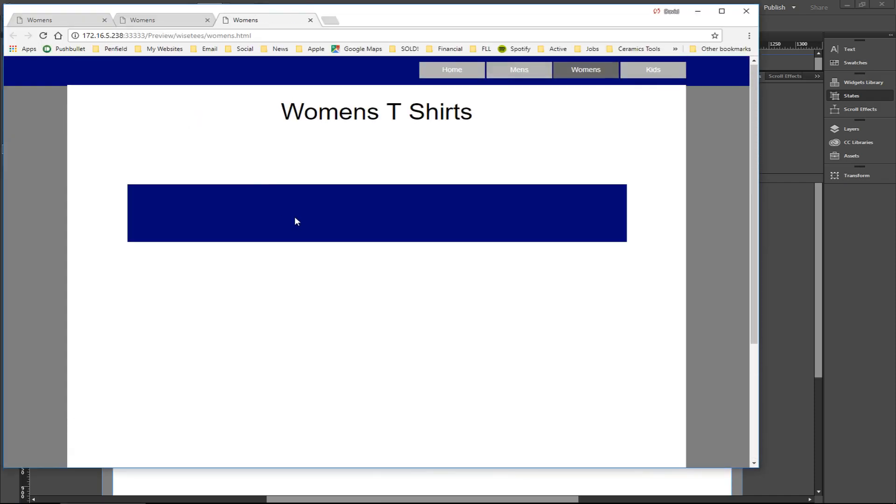
{"action": "scroll", "scroll_direction": "down", "scroll_amount": 3}
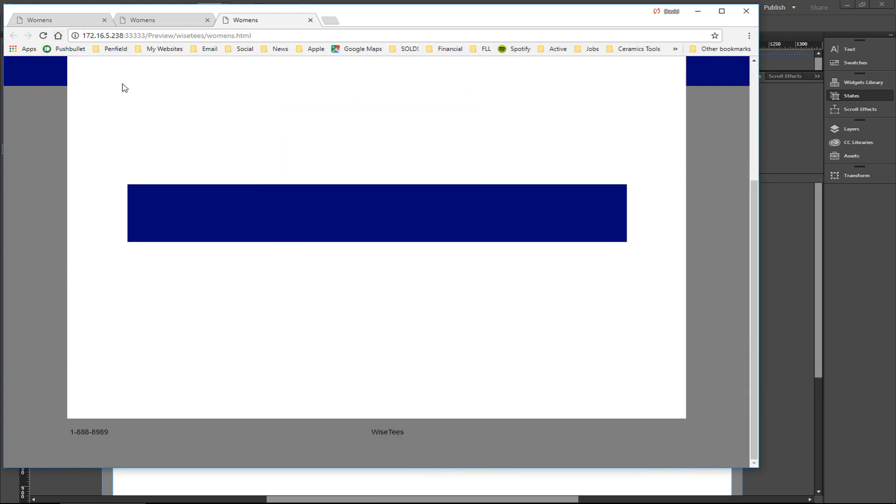
{"action": "scroll", "scroll_direction": "up", "scroll_amount": 3}
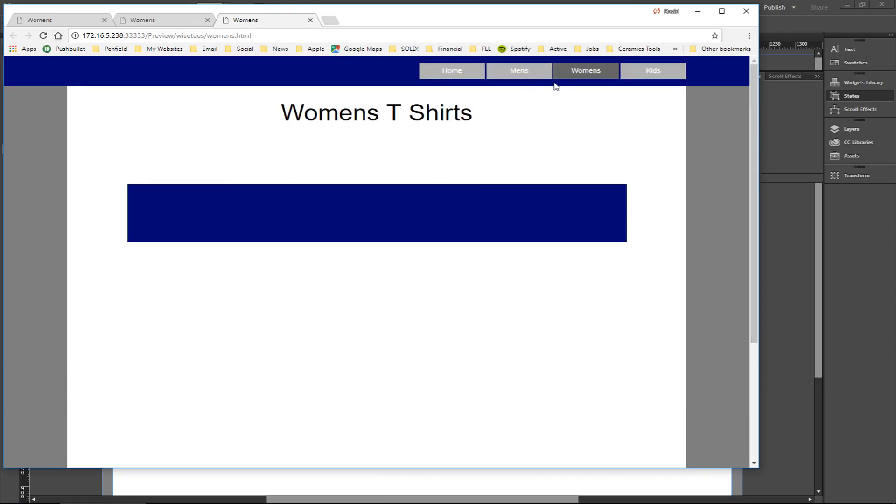
{"action": "mouse_move", "coordinate": [568, 95]}
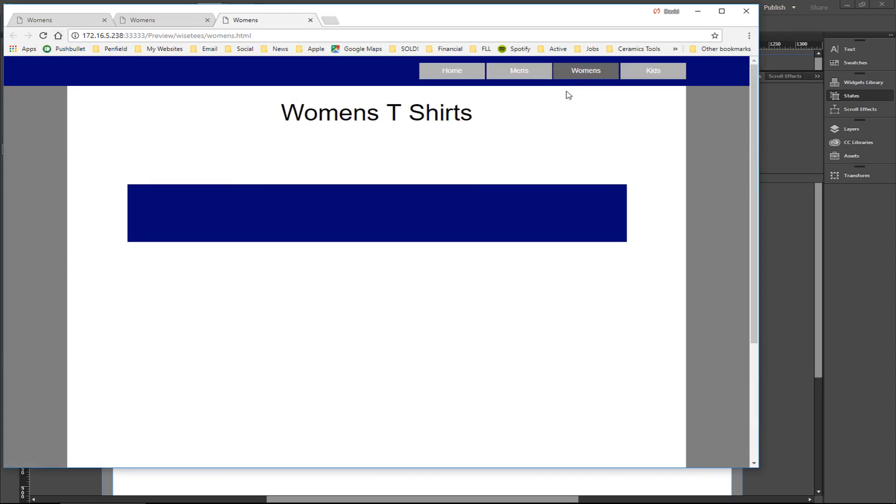
{"action": "mouse_move", "coordinate": [519, 71]}
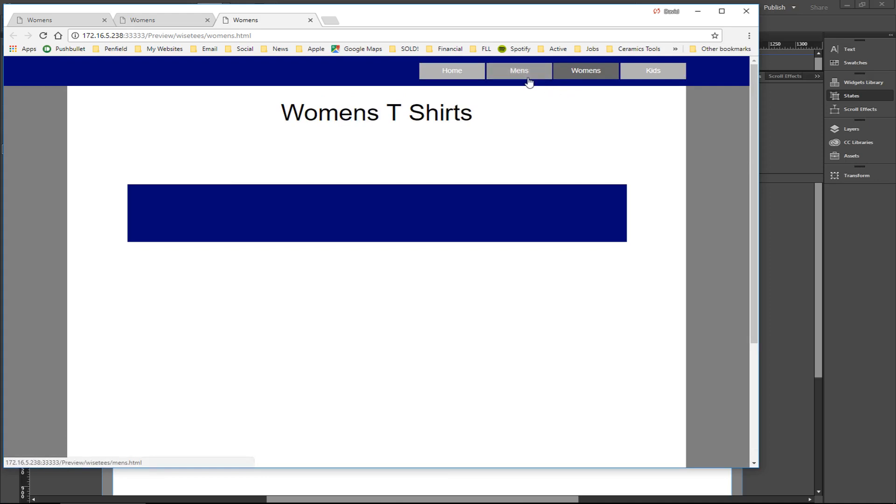
{"action": "mouse_move", "coordinate": [598, 83]}
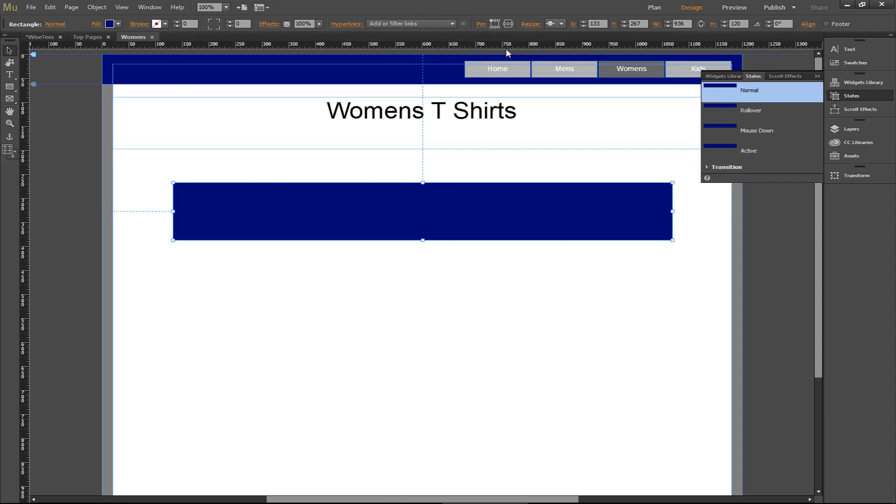
{"action": "mouse_move", "coordinate": [540, 212]}
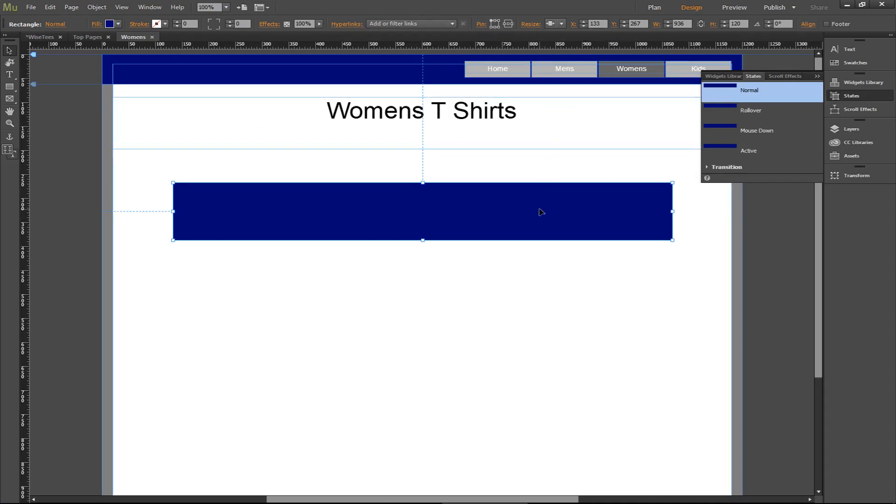
{"action": "mouse_move", "coordinate": [674, 216]}
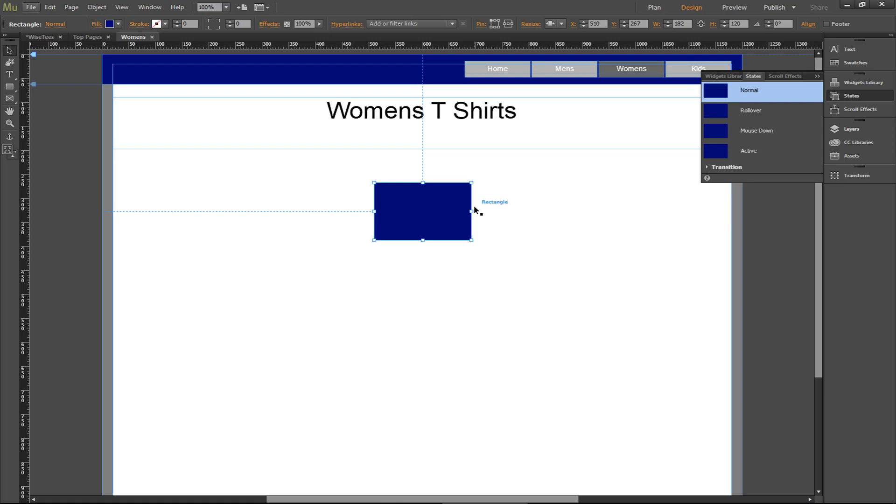
{"action": "mouse_move", "coordinate": [477, 211]}
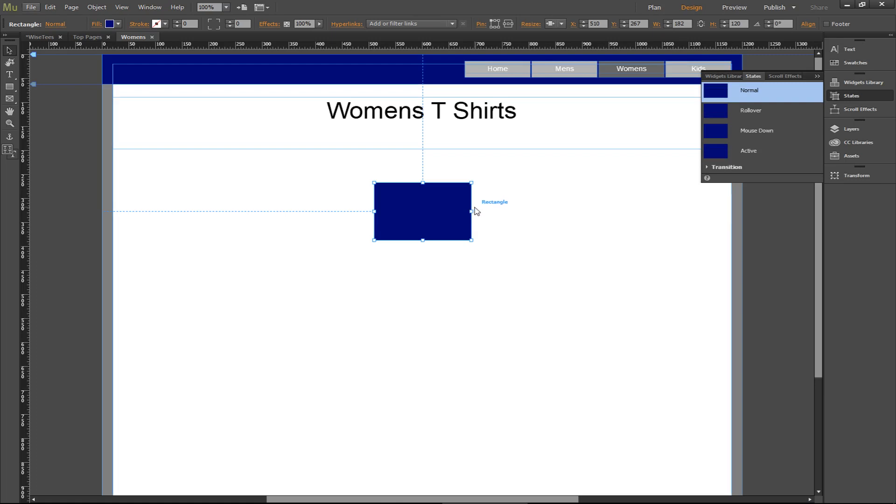
Open a Chrome preview showing the small navy box left of centre.
{"action": "left_click", "coordinate": [734, 7]}
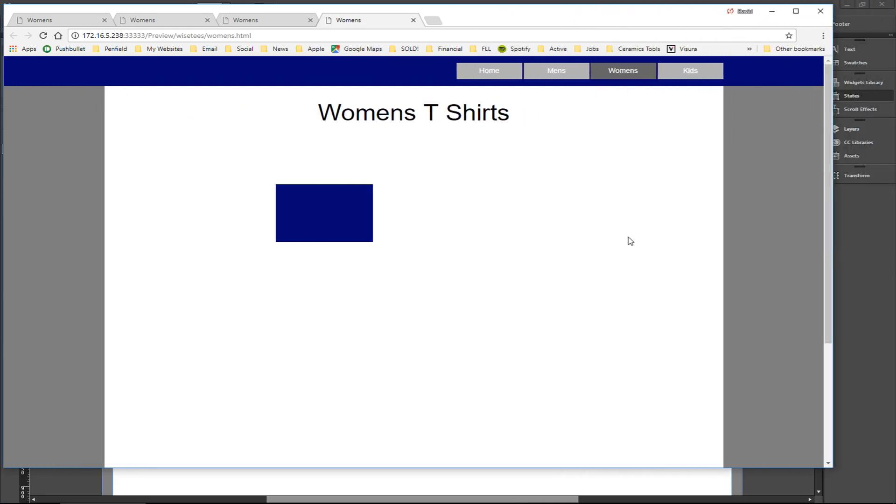
{"action": "mouse_move", "coordinate": [688, 215]}
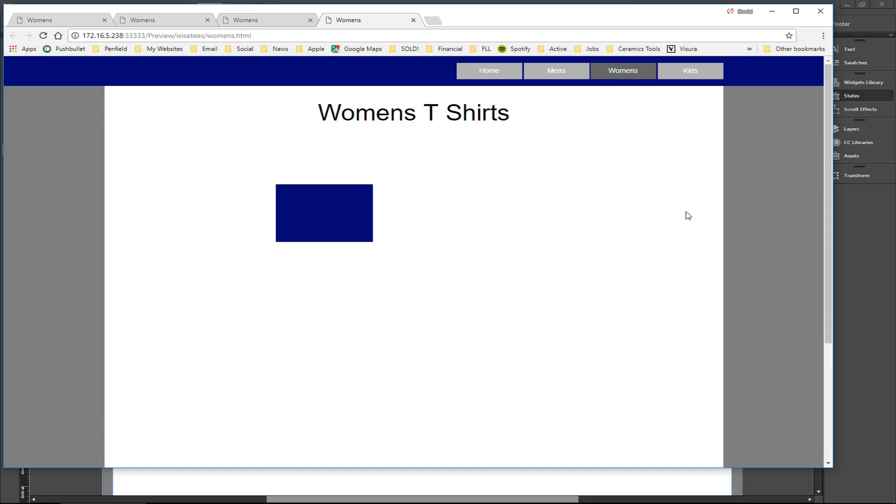
{"action": "mouse_move", "coordinate": [194, 158]}
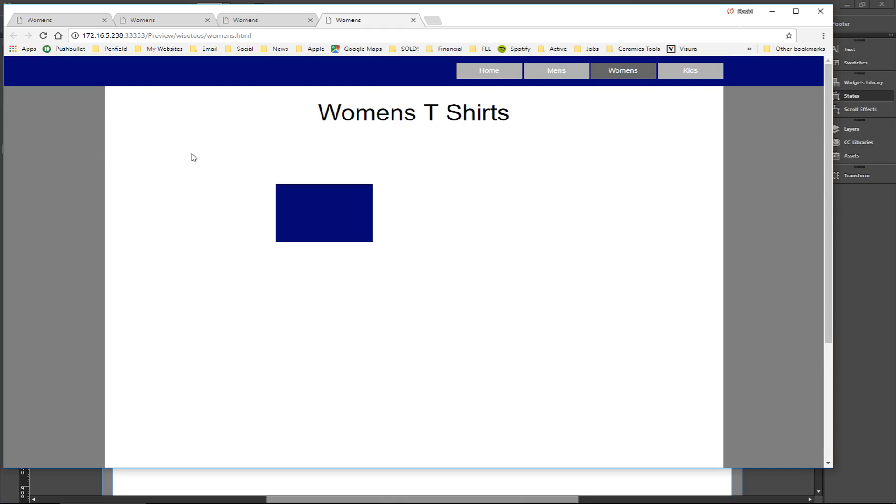
{"action": "mouse_move", "coordinate": [833, 206]}
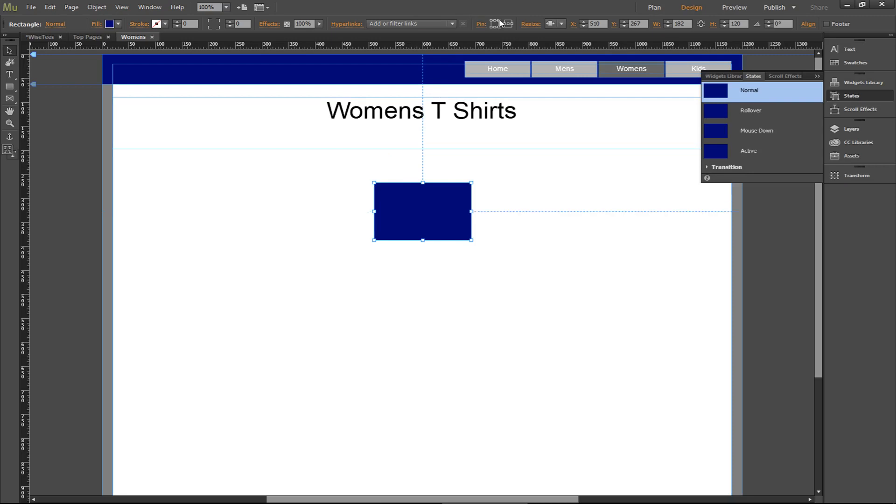
{"action": "mouse_move", "coordinate": [486, 31]}
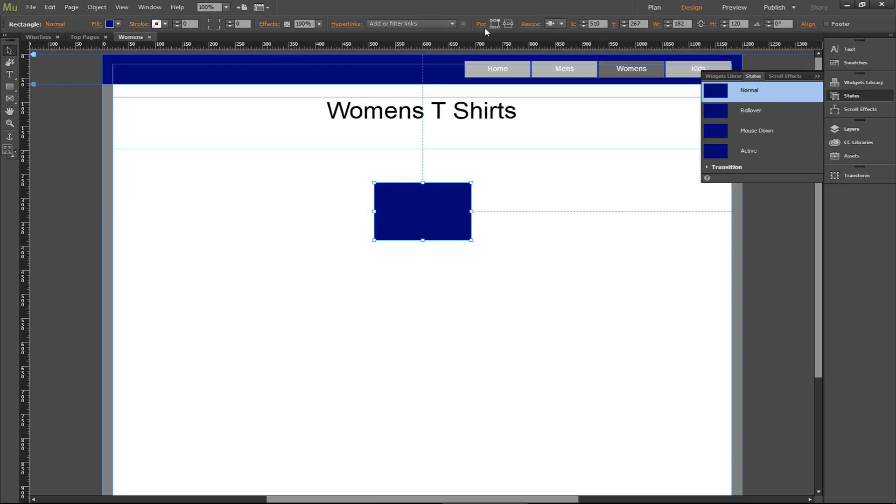
Change the navy box's pin anchoring, then preview the page and scroll to the footer.
{"action": "left_click", "coordinate": [734, 8]}
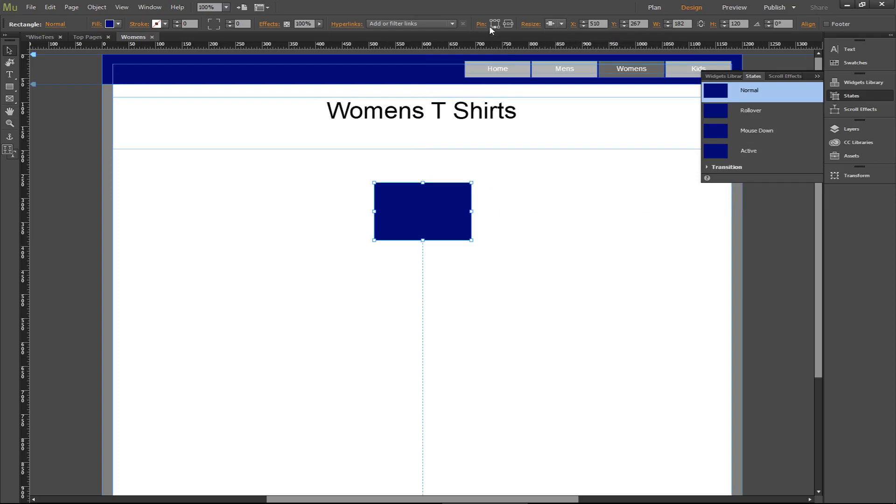
{"action": "mouse_move", "coordinate": [442, 213]}
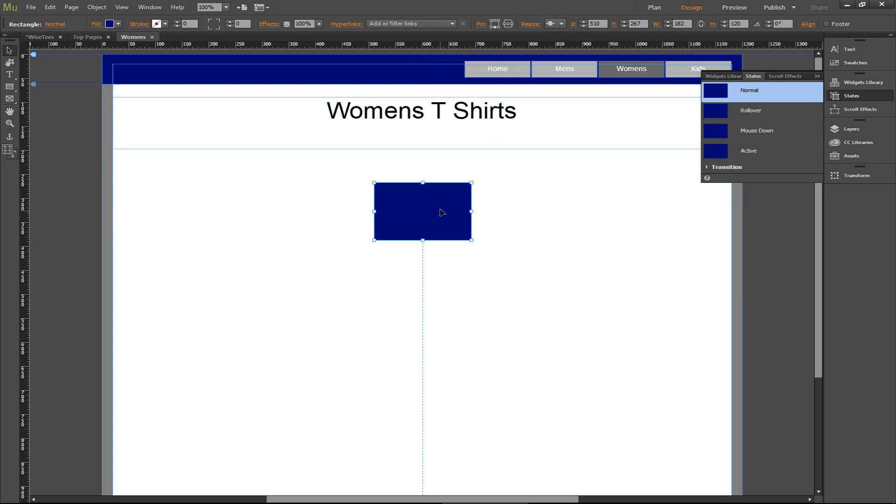
{"action": "mouse_move", "coordinate": [428, 205]}
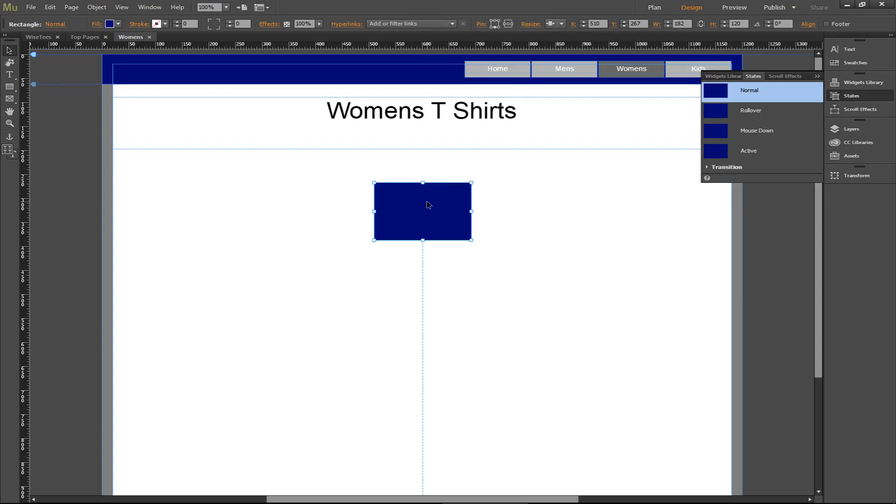
{"action": "left_click", "coordinate": [734, 8]}
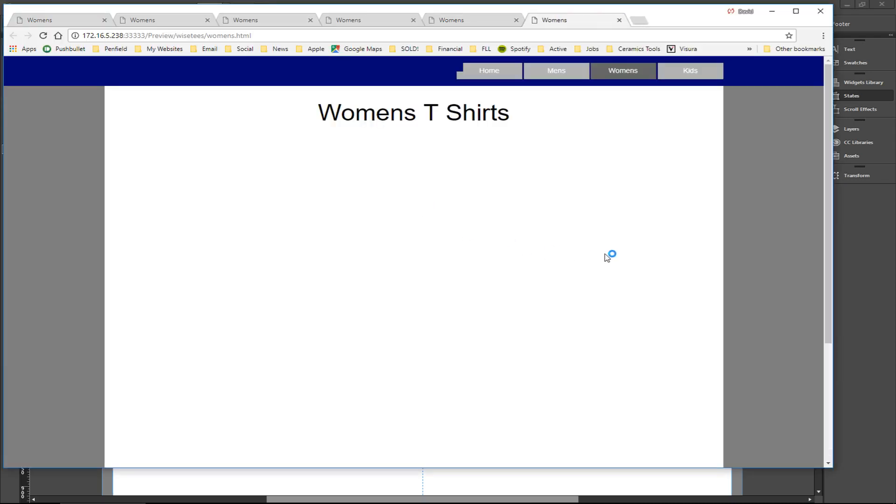
{"action": "scroll", "scroll_direction": "down", "scroll_amount": 3}
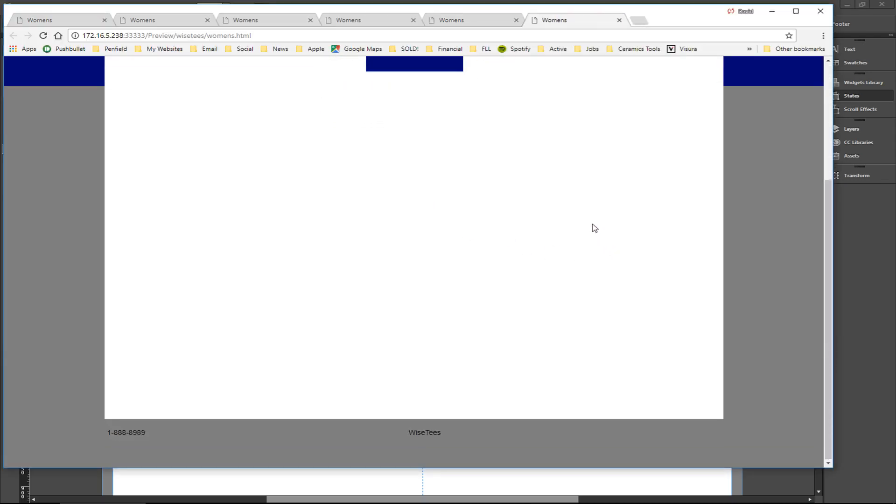
{"action": "scroll", "scroll_direction": "up", "scroll_amount": 3}
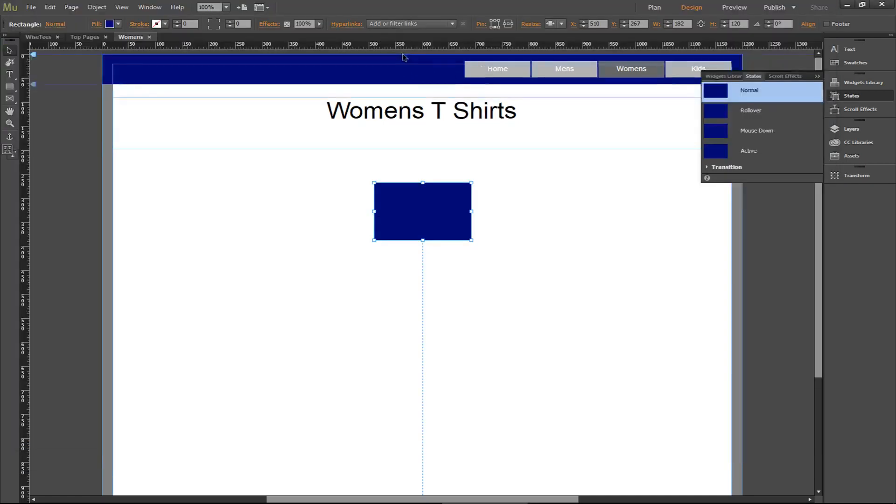
{"action": "mouse_move", "coordinate": [499, 51]}
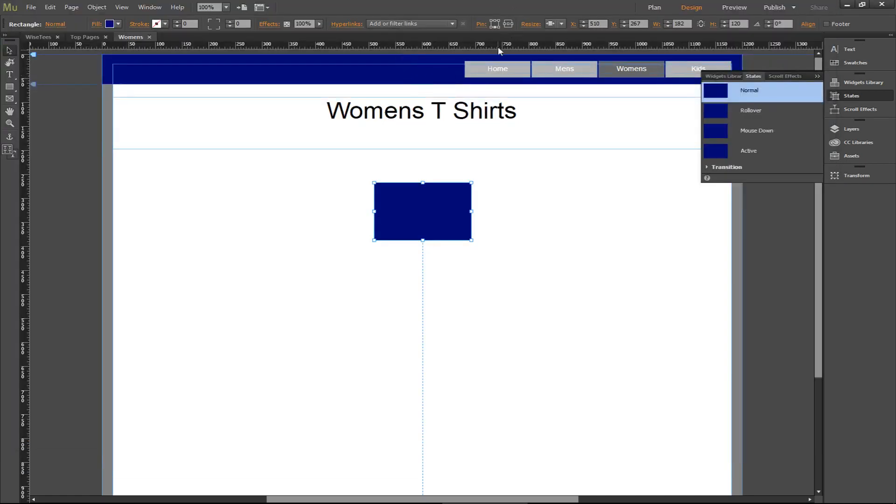
{"action": "mouse_move", "coordinate": [495, 26]}
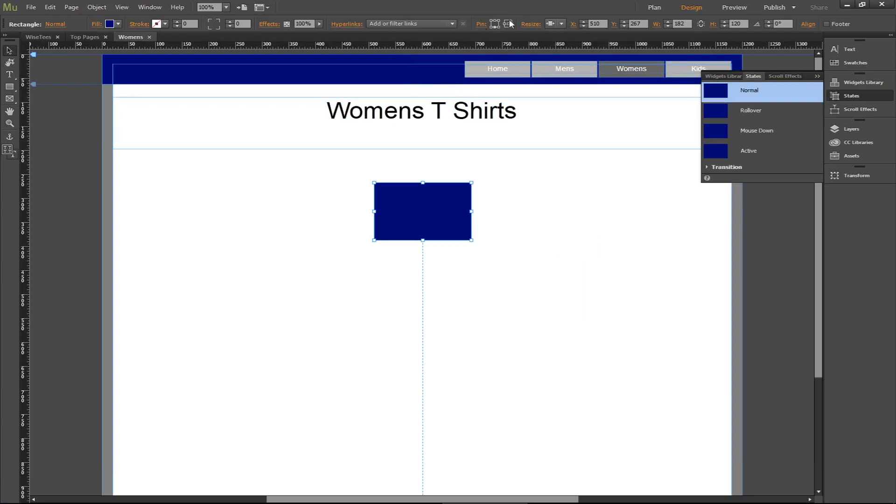
{"action": "mouse_move", "coordinate": [507, 26]}
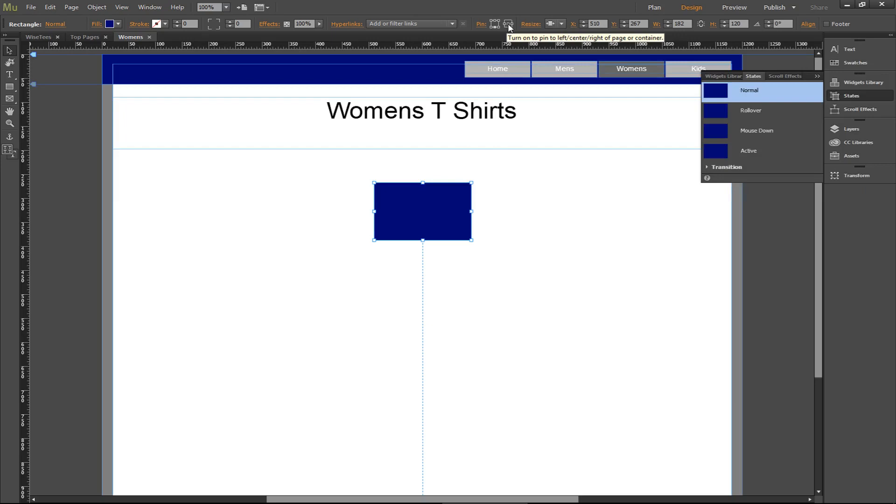
Toggle Pin in the Control panel to anchor the navy box at page centre.
{"action": "left_click", "coordinate": [508, 24]}
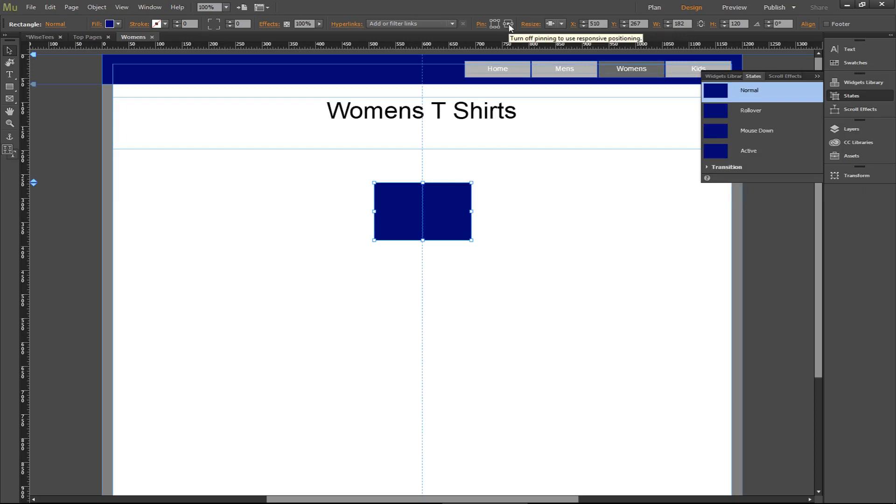
{"action": "mouse_move", "coordinate": [433, 210]}
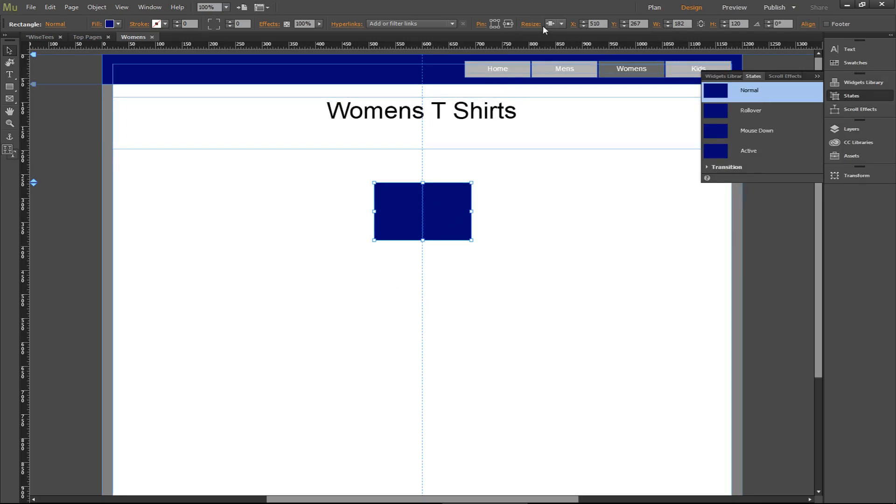
Preview the centre-pinned navy box in Chrome, scrolling to the footer and back twice.
{"action": "left_click", "coordinate": [734, 8]}
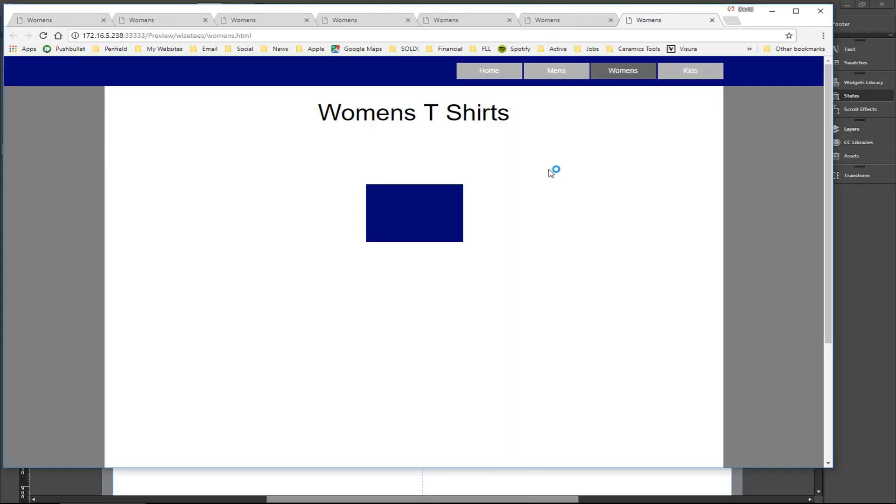
{"action": "scroll", "scroll_direction": "down", "scroll_amount": 3}
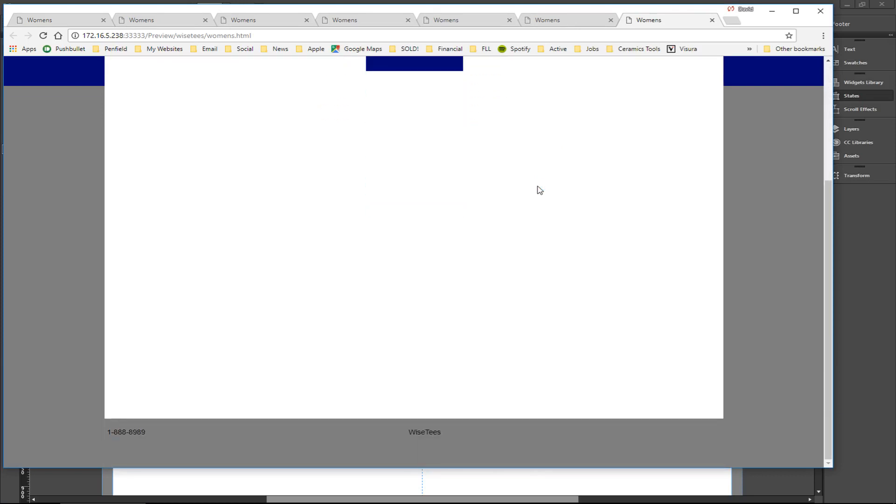
{"action": "scroll", "scroll_direction": "up", "scroll_amount": 3}
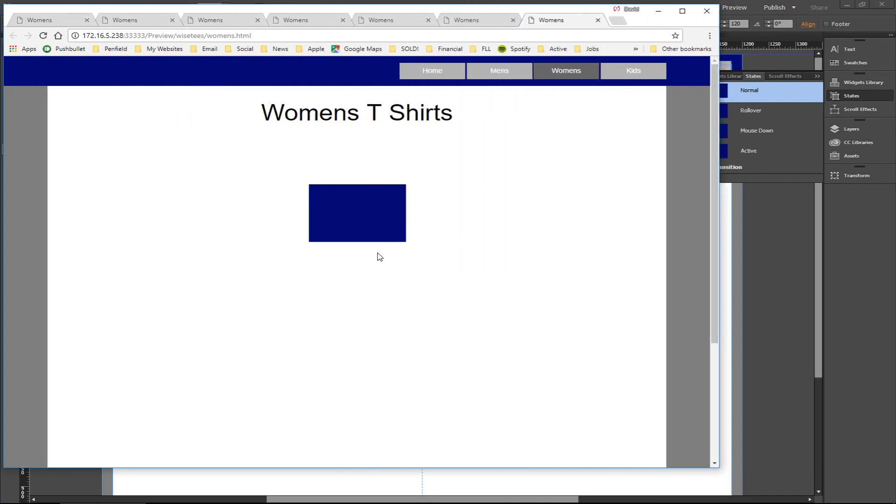
{"action": "scroll", "scroll_direction": "down", "scroll_amount": 3}
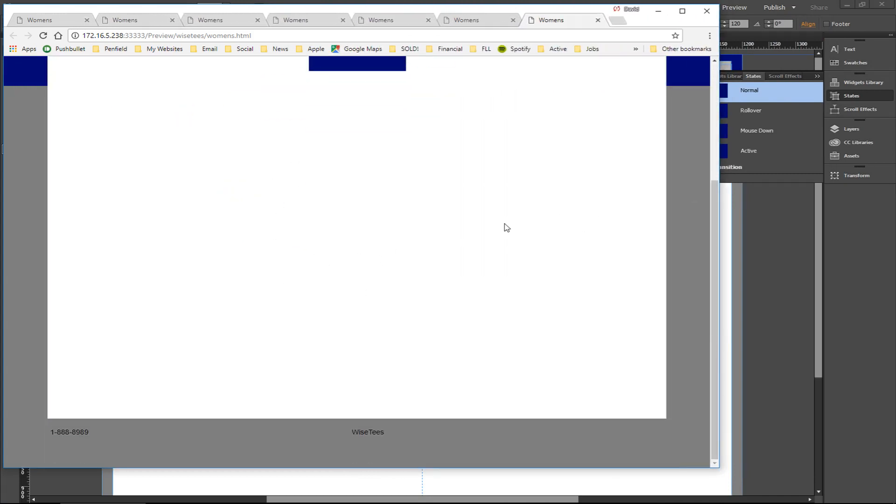
{"action": "scroll", "scroll_direction": "up", "scroll_amount": 3}
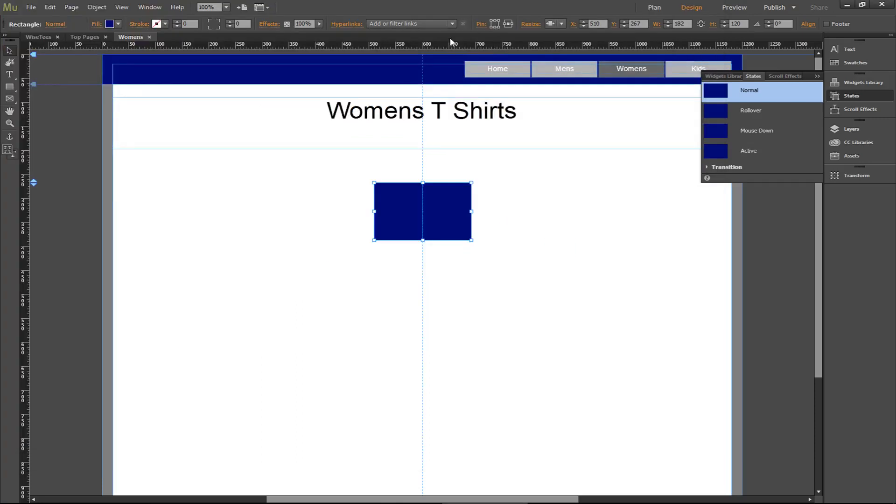
{"action": "mouse_move", "coordinate": [497, 24]}
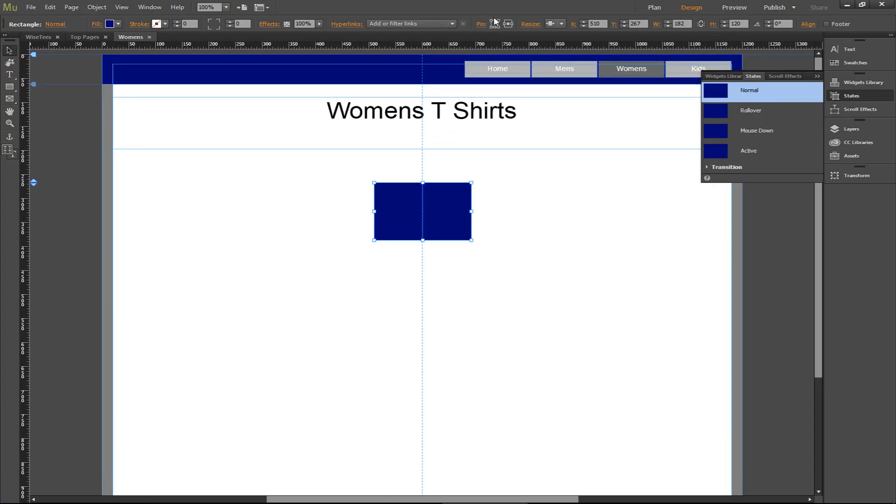
{"action": "mouse_move", "coordinate": [486, 14]}
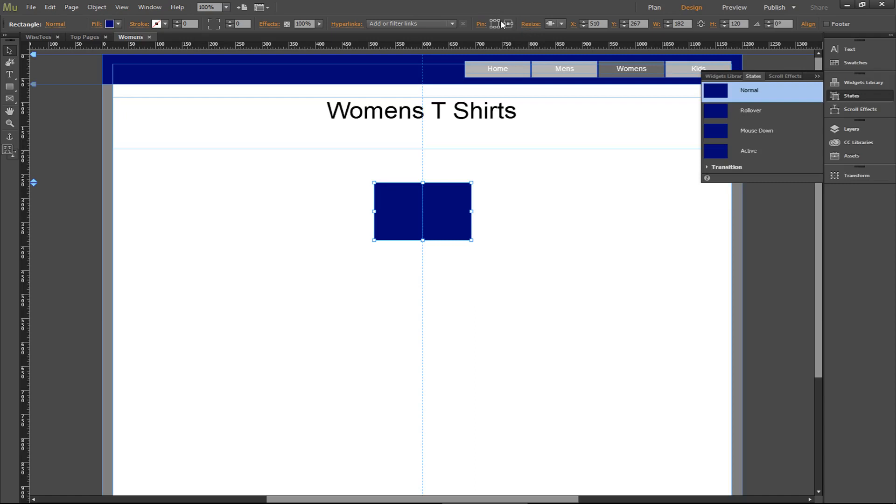
{"action": "mouse_move", "coordinate": [506, 27]}
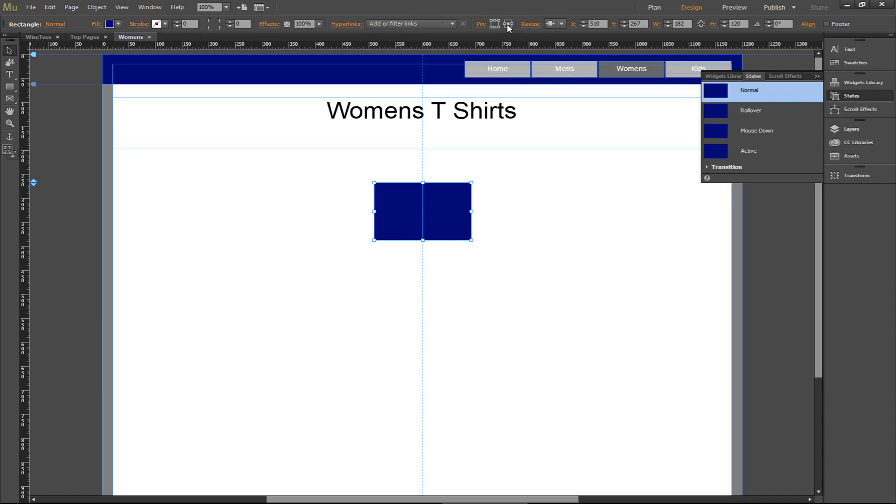
{"action": "mouse_move", "coordinate": [701, 45]}
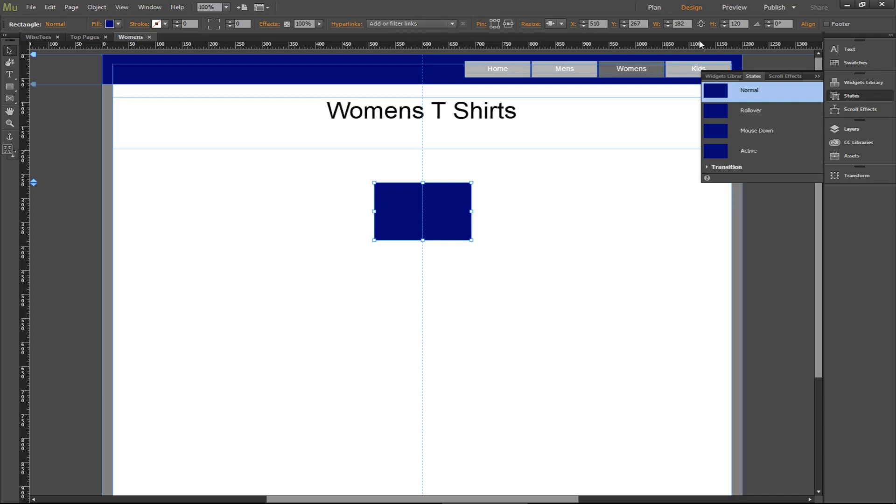
{"action": "mouse_move", "coordinate": [258, 478]}
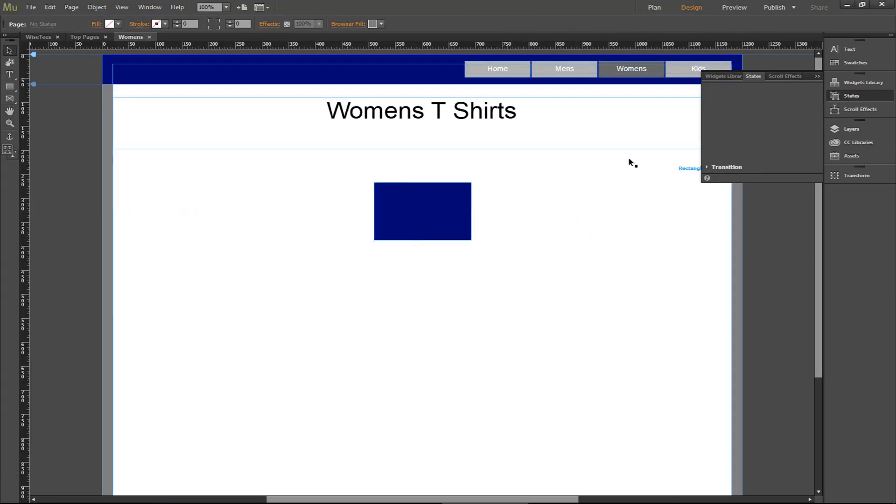
Select the navy rectangle beneath the Womens T Shirts heading.
{"action": "left_click", "coordinate": [422, 211]}
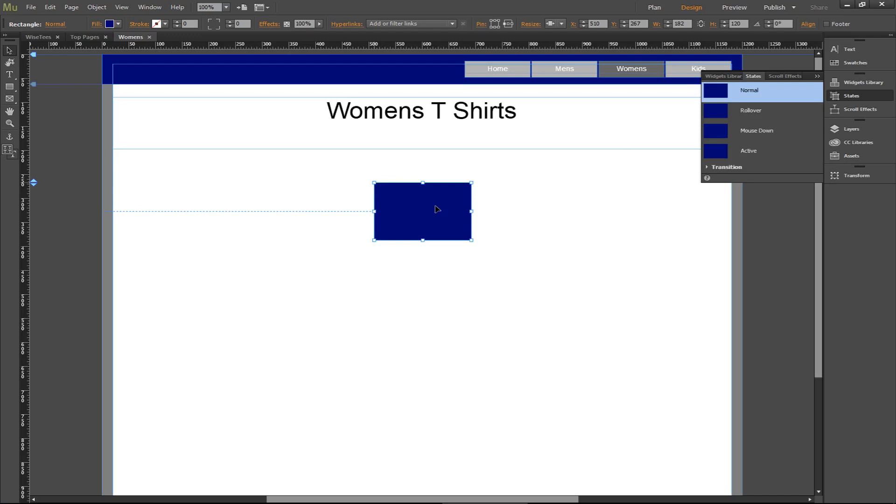
{"action": "mouse_move", "coordinate": [448, 206]}
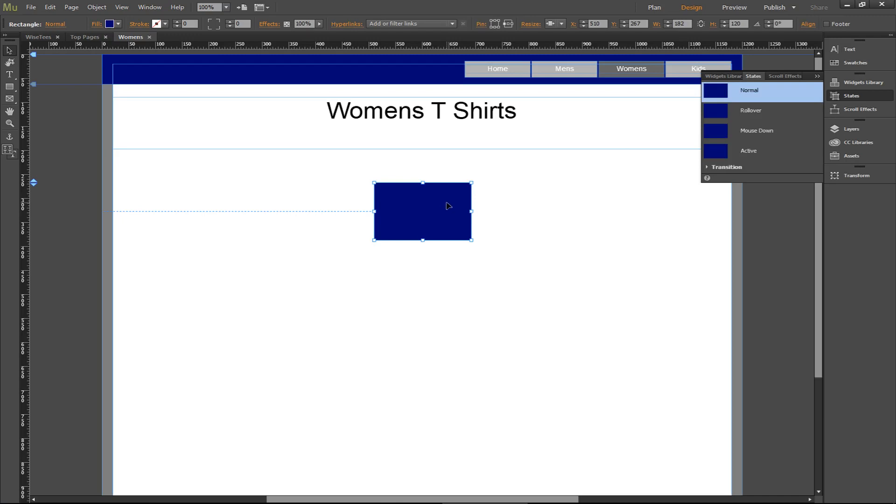
{"action": "mouse_move", "coordinate": [481, 33]}
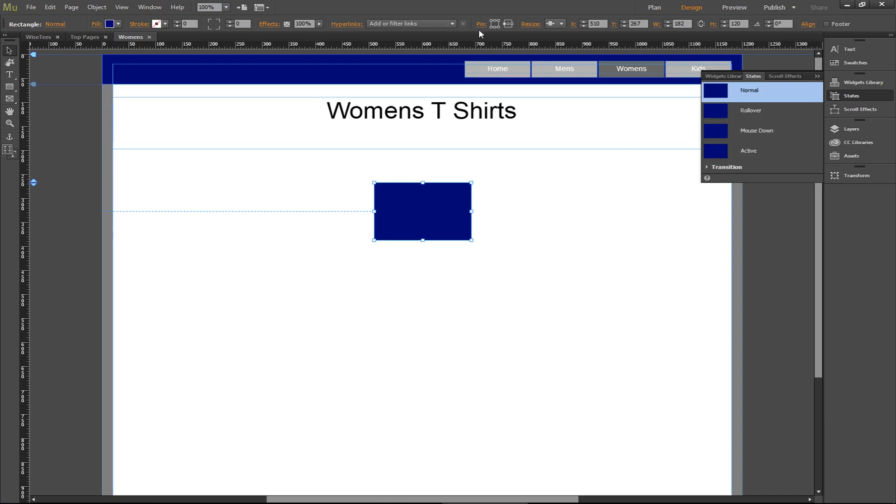
{"action": "mouse_move", "coordinate": [142, 209]}
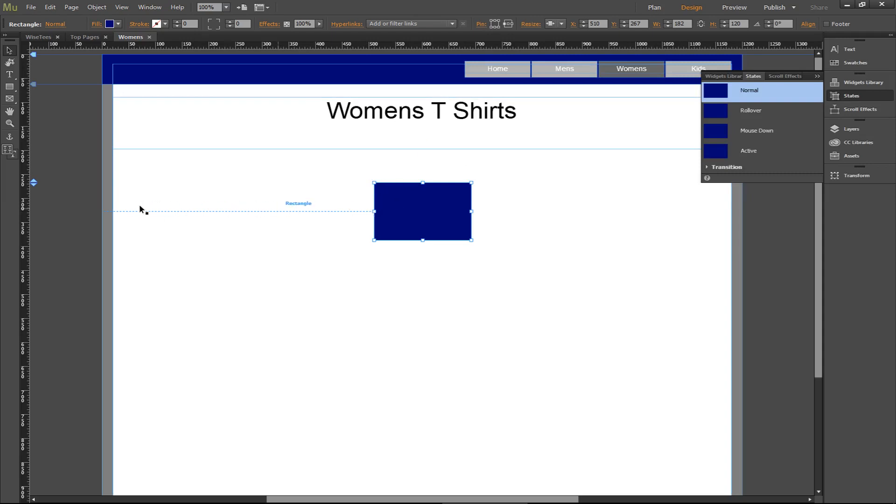
{"action": "mouse_move", "coordinate": [336, 217]}
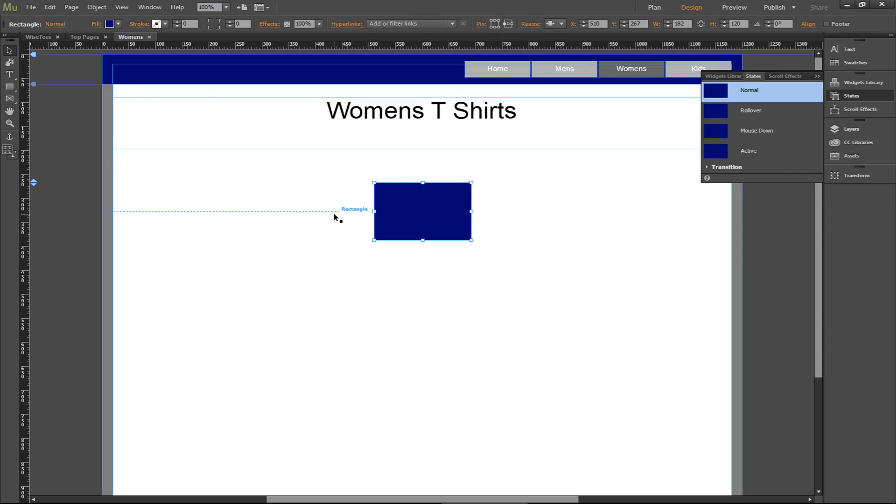
{"action": "mouse_move", "coordinate": [390, 217]}
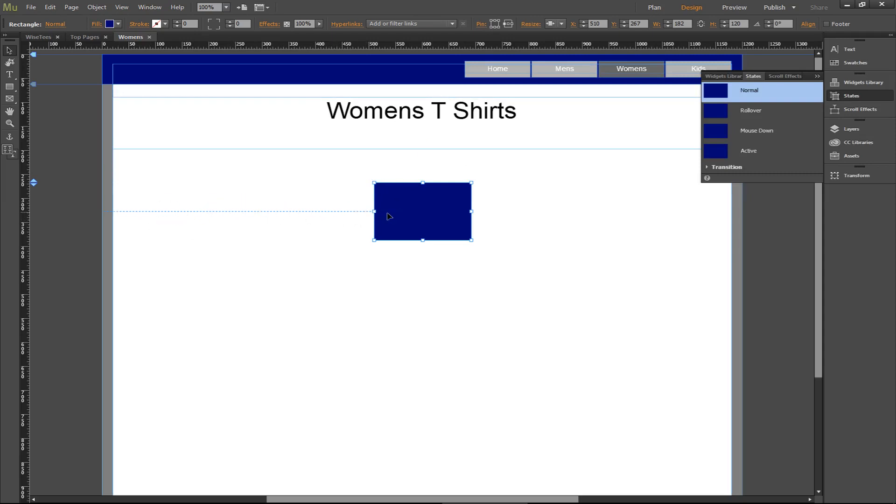
{"action": "mouse_move", "coordinate": [685, 202]}
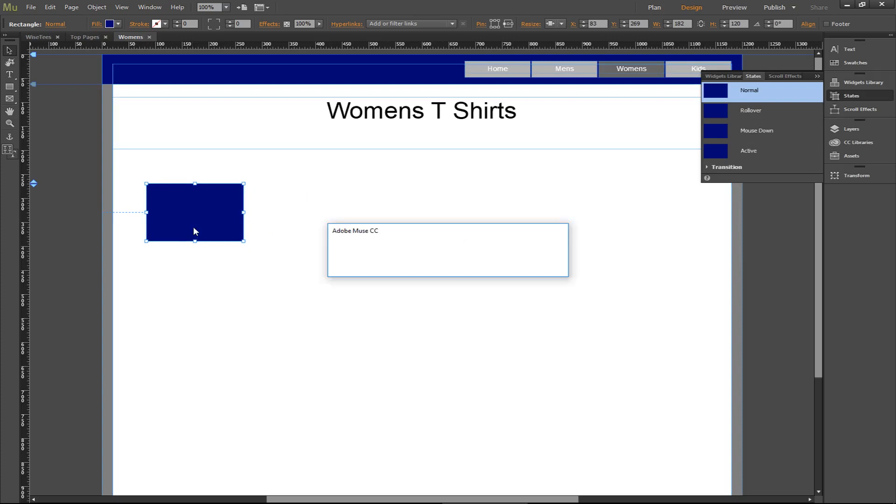
Shift the navy block to the left edge of the page content.
{"action": "left_click", "coordinate": [734, 7]}
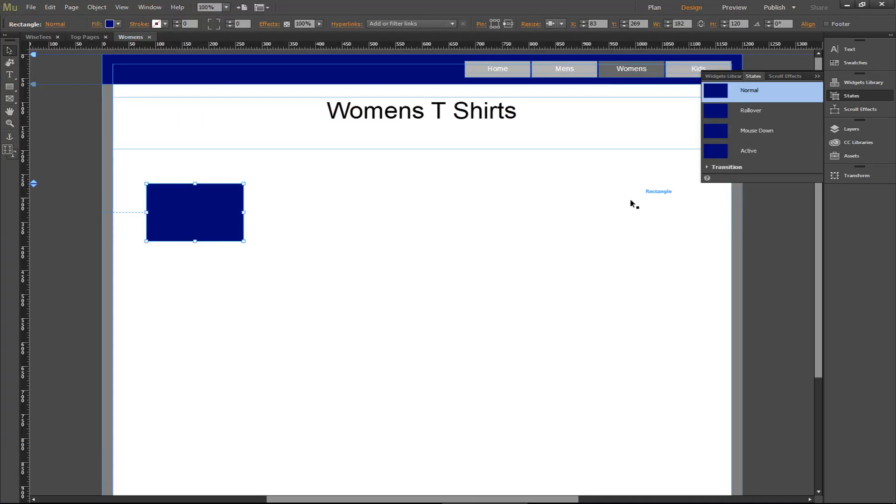
Change the navy rectangle's Resize setting in the Control panel.
{"action": "left_click", "coordinate": [553, 23]}
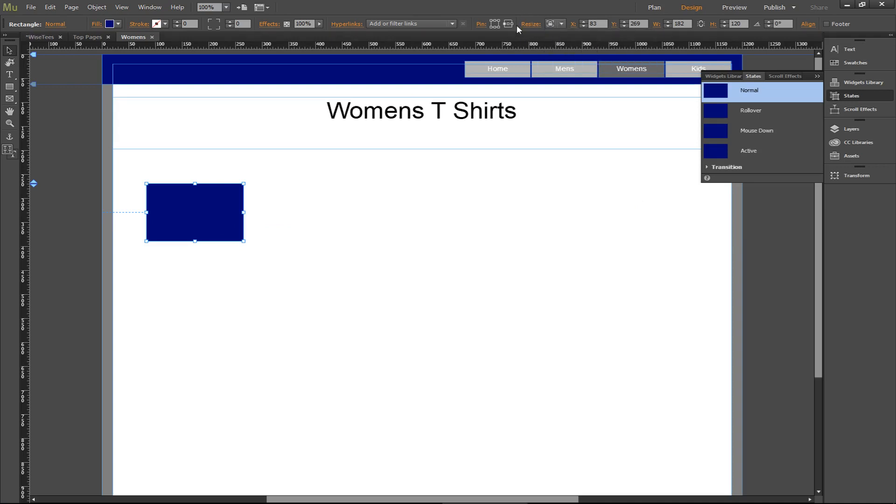
{"action": "mouse_move", "coordinate": [524, 24]}
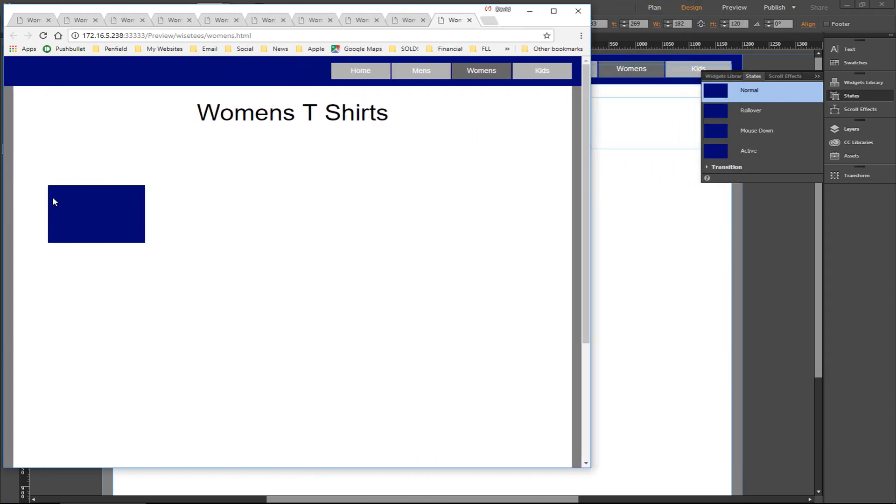
{"action": "mouse_move", "coordinate": [628, 180]}
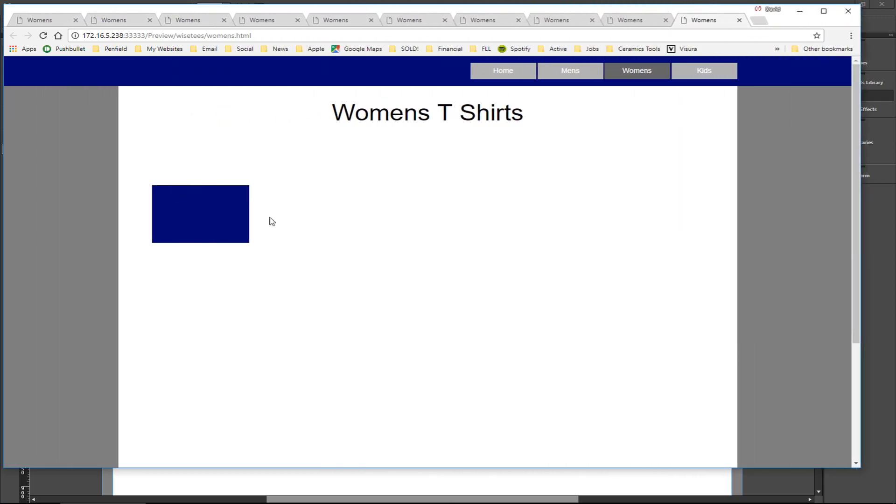
{"action": "mouse_move", "coordinate": [168, 93]}
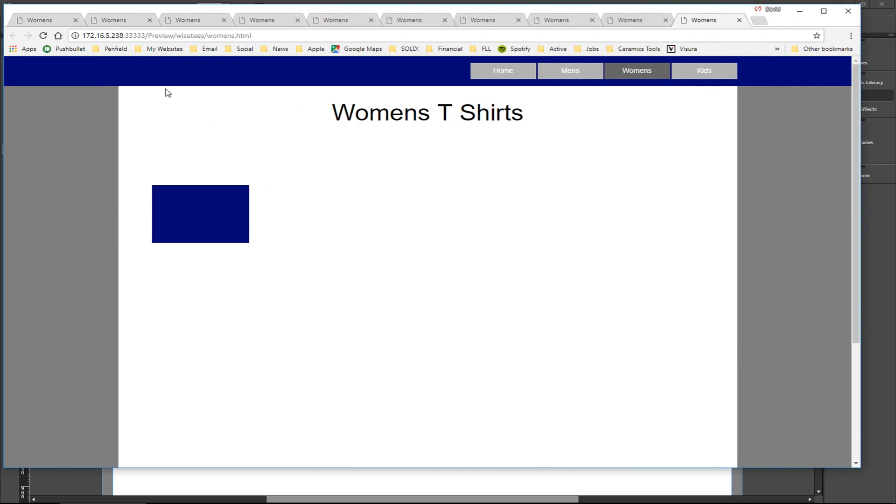
{"action": "mouse_move", "coordinate": [275, 24]}
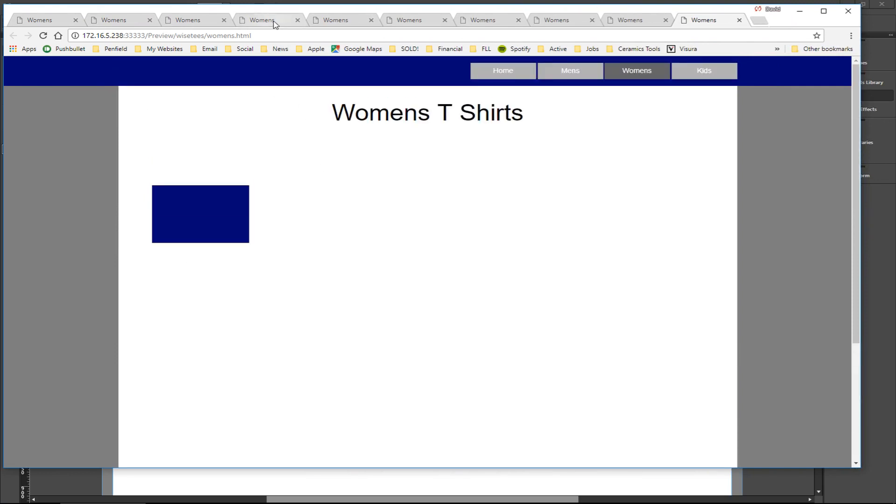
{"action": "mouse_move", "coordinate": [266, 20]}
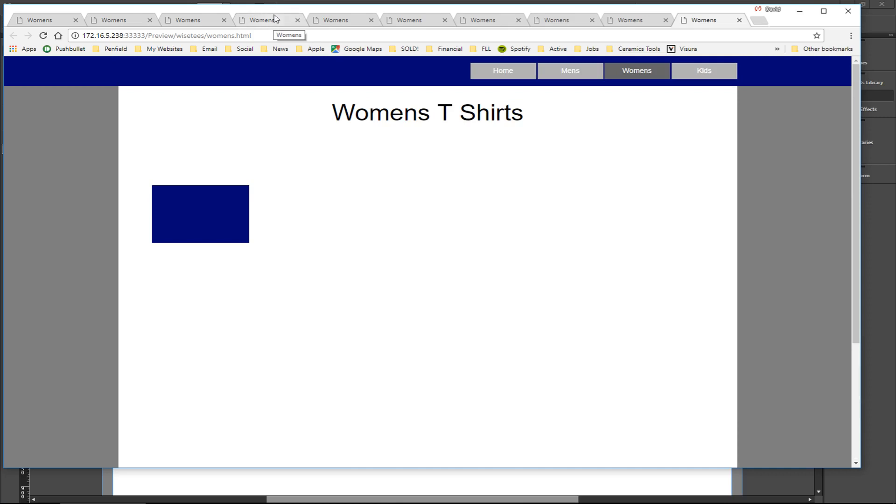
{"action": "mouse_move", "coordinate": [182, 91]}
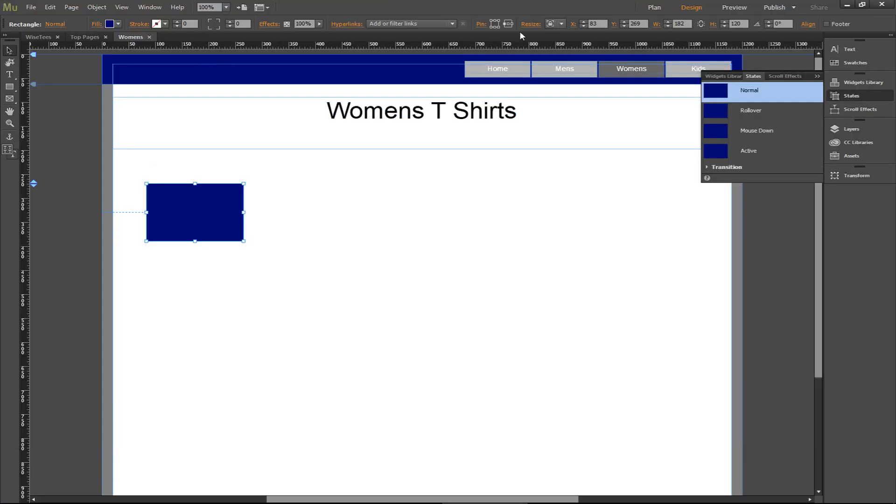
{"action": "mouse_move", "coordinate": [507, 24]}
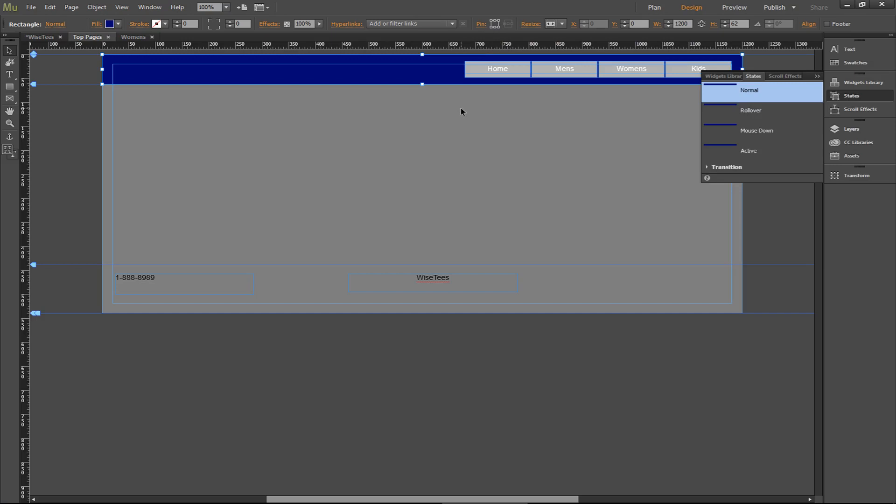
{"action": "mouse_move", "coordinate": [132, 48]}
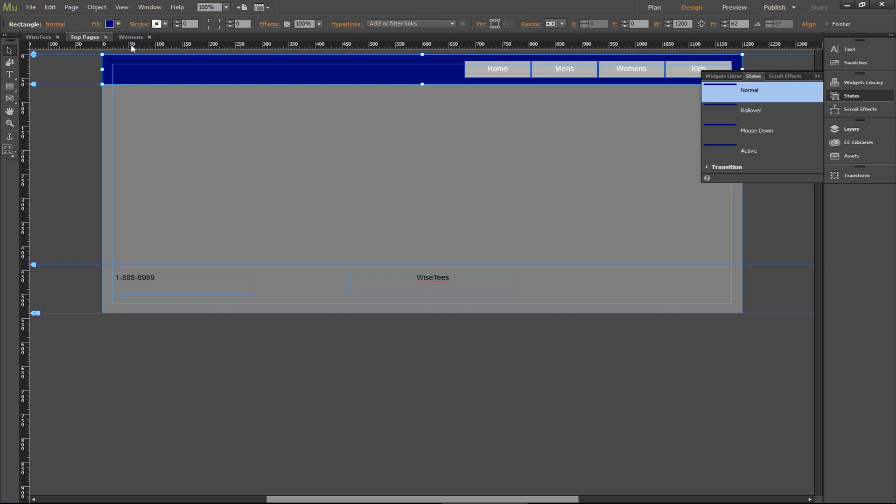
Open the Home page from Plan view and bring its T-shirt logo to the Womens page.
{"action": "left_click", "coordinate": [130, 37]}
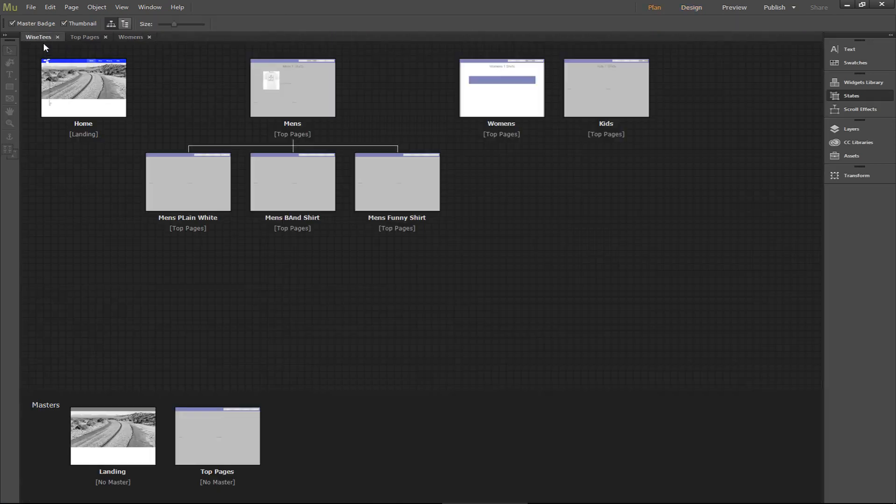
{"action": "mouse_move", "coordinate": [83, 77]}
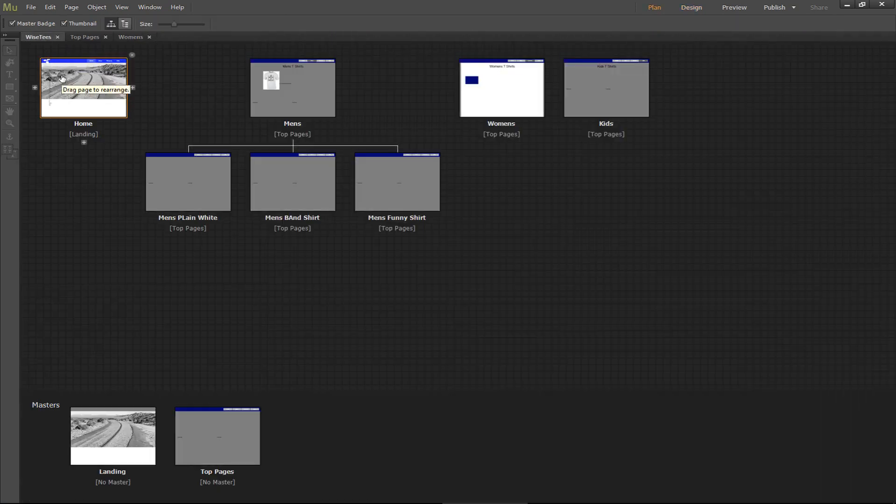
{"action": "double_click", "coordinate": [83, 89]}
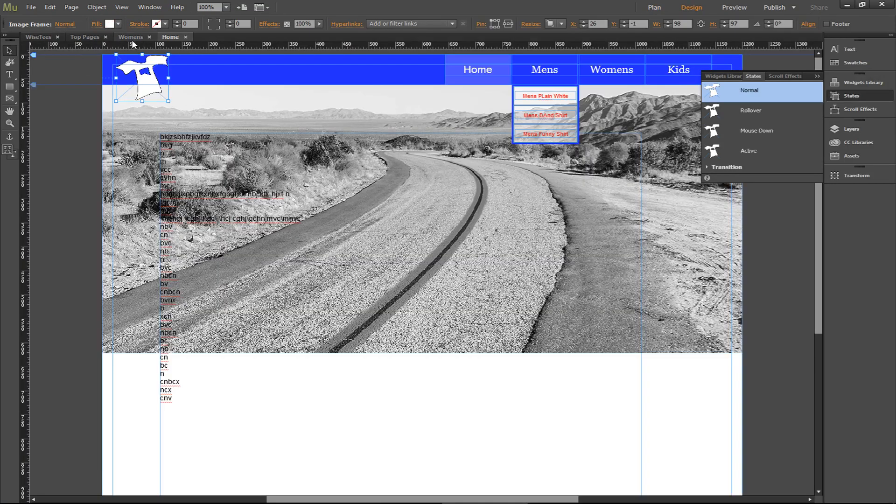
{"action": "left_click", "coordinate": [51, 7]}
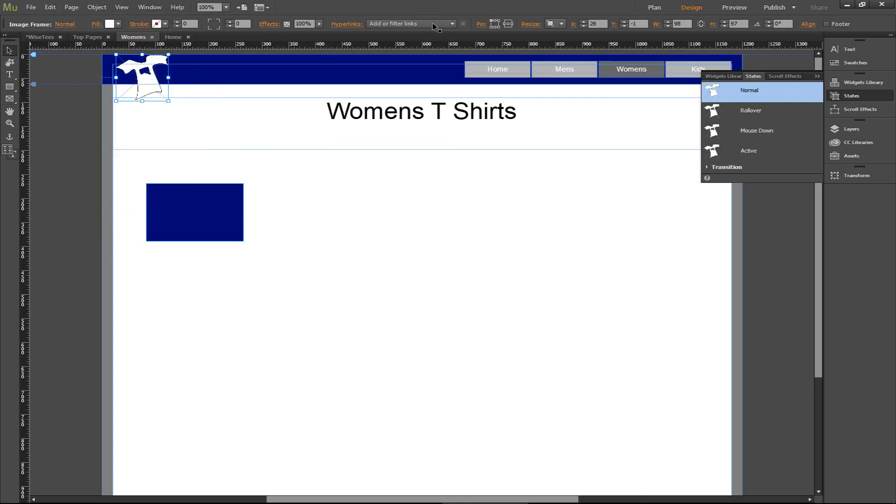
{"action": "mouse_move", "coordinate": [77, 85]}
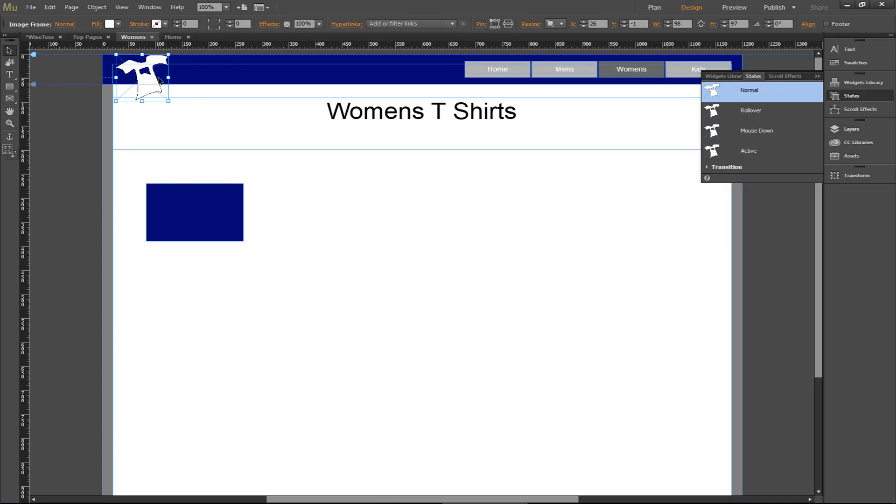
Preview the Womens page with the white T-shirt logo in Chrome.
{"action": "left_click", "coordinate": [733, 8]}
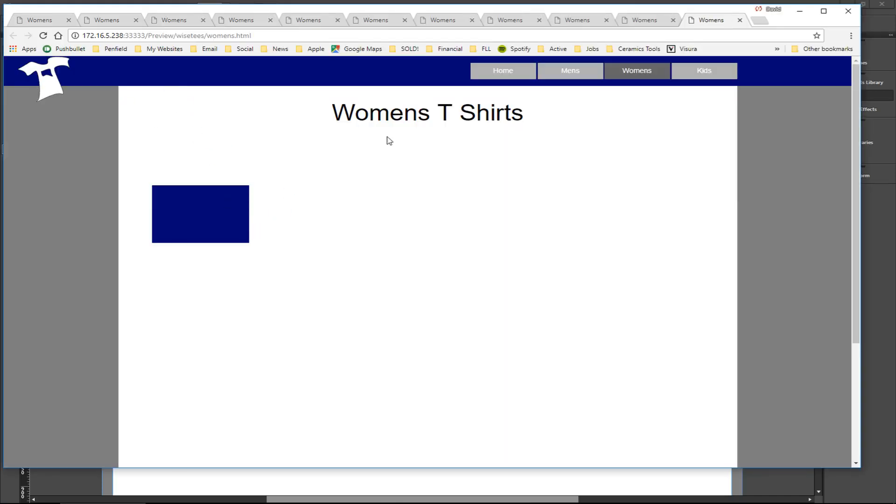
{"action": "mouse_move", "coordinate": [747, 278]}
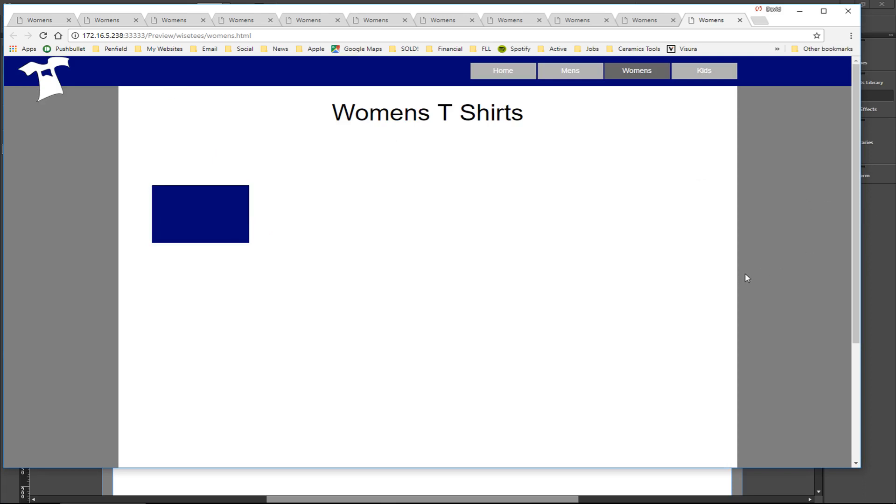
{"action": "mouse_move", "coordinate": [757, 264]}
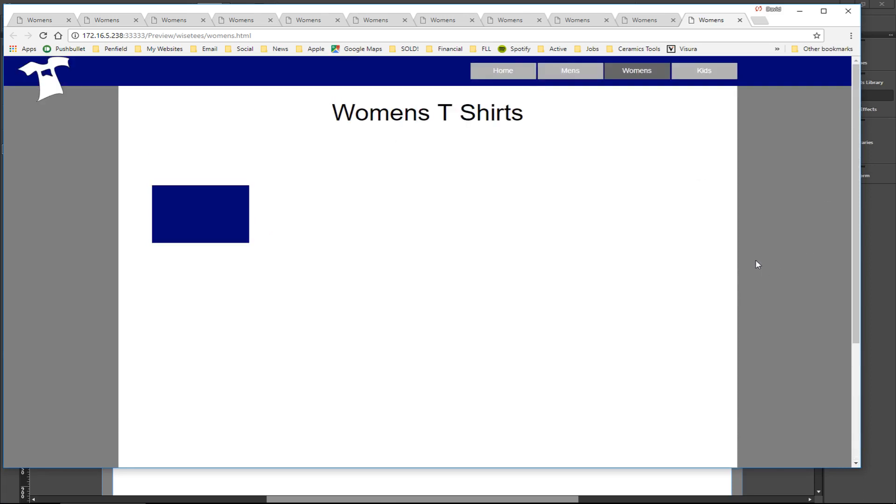
{"action": "mouse_move", "coordinate": [583, 67]}
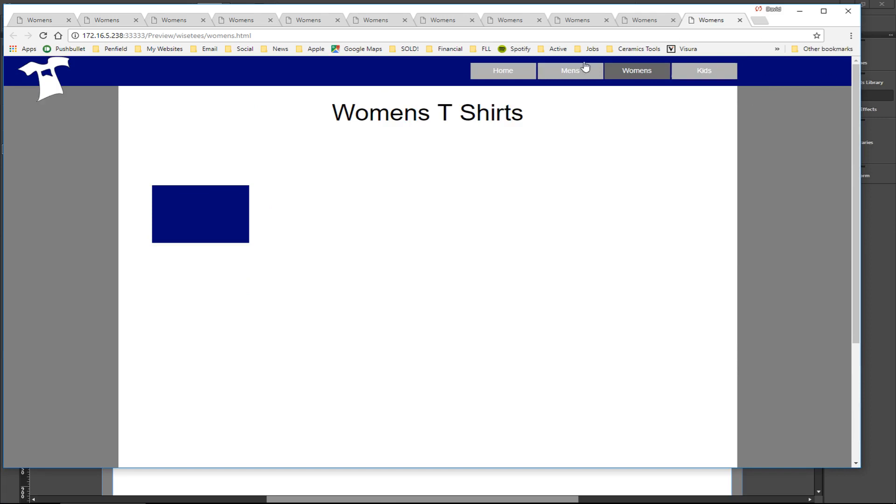
{"action": "mouse_move", "coordinate": [734, 173]}
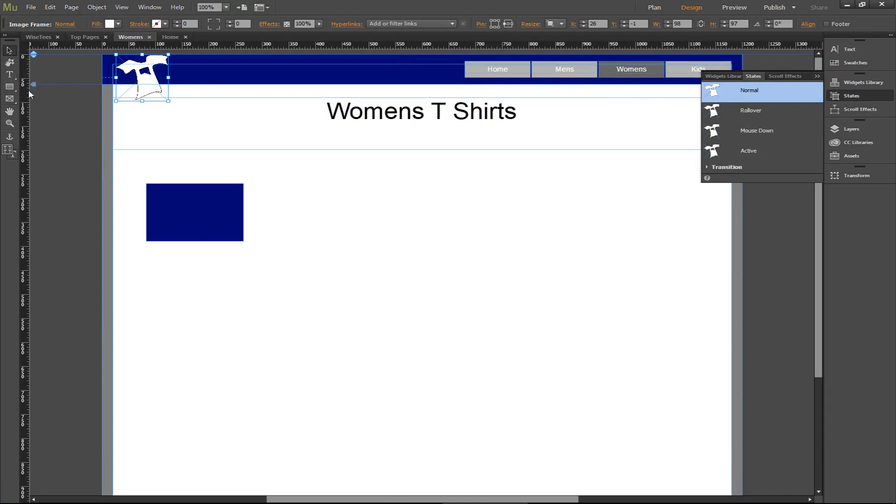
{"action": "mouse_move", "coordinate": [152, 146]}
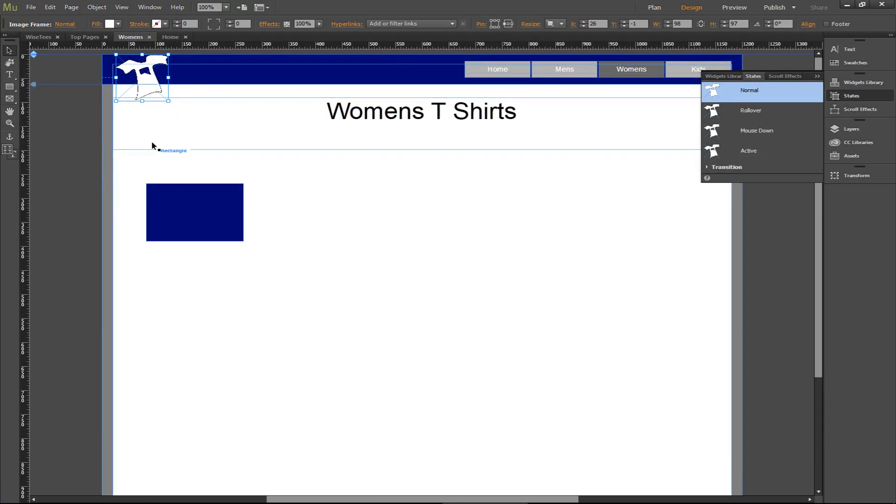
{"action": "mouse_move", "coordinate": [102, 189]}
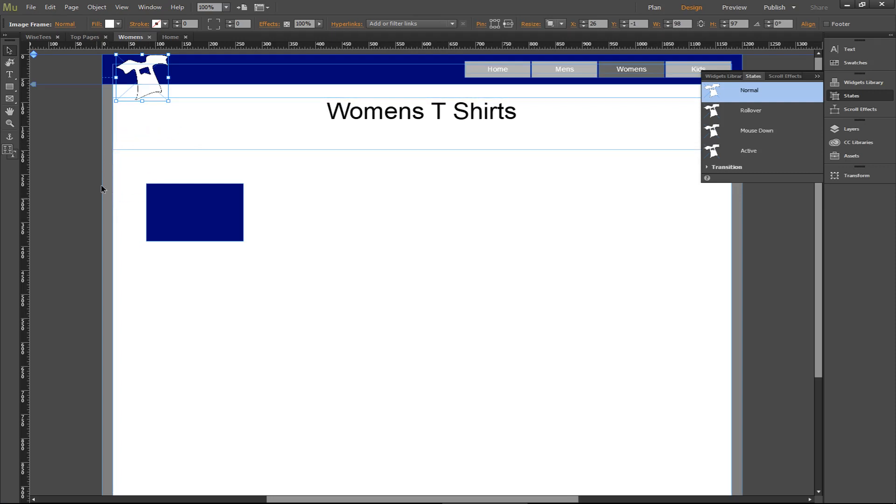
{"action": "mouse_move", "coordinate": [99, 144]}
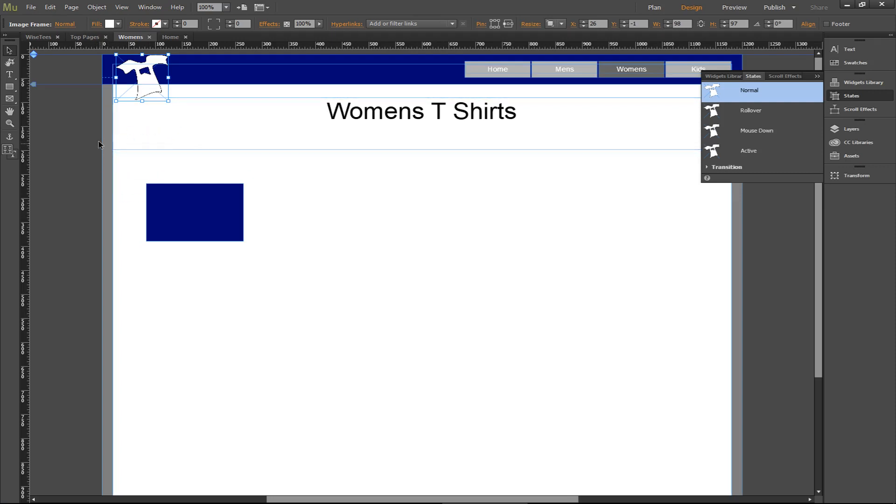
{"action": "mouse_move", "coordinate": [83, 107]}
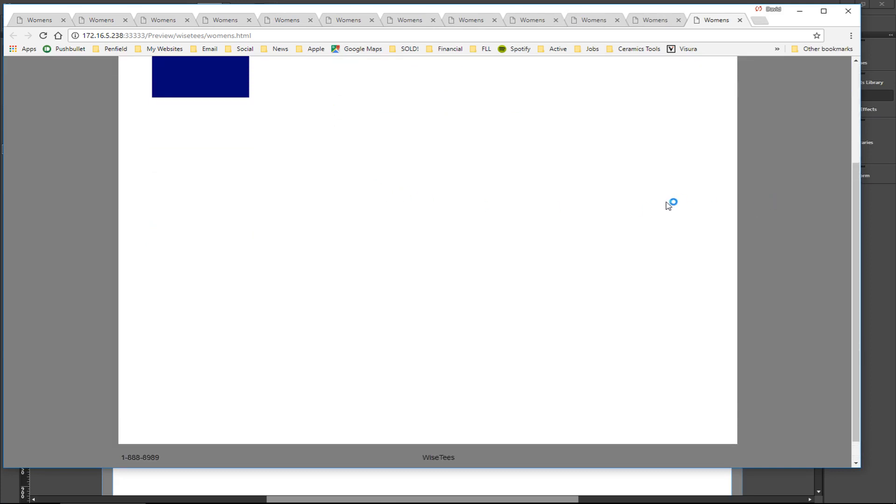
Scroll the Chrome preview back up to the top of the Womens page.
{"action": "scroll", "scroll_direction": "up", "scroll_amount": 3}
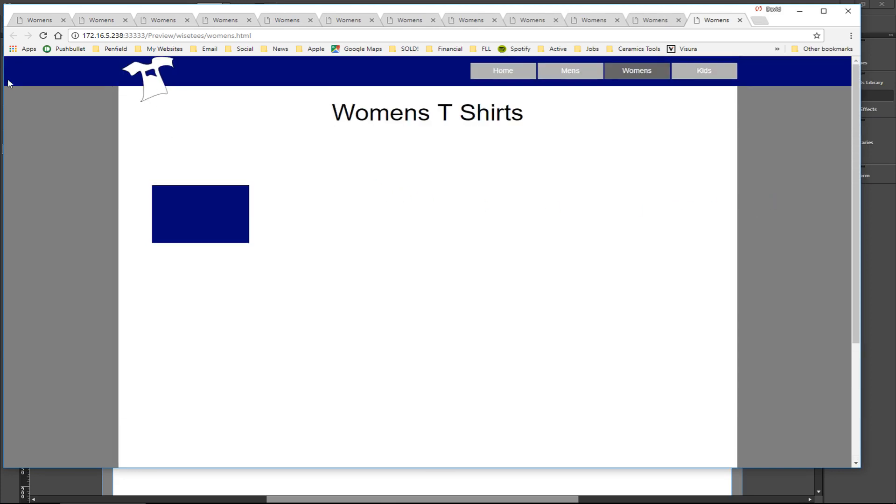
{"action": "mouse_move", "coordinate": [717, 193]}
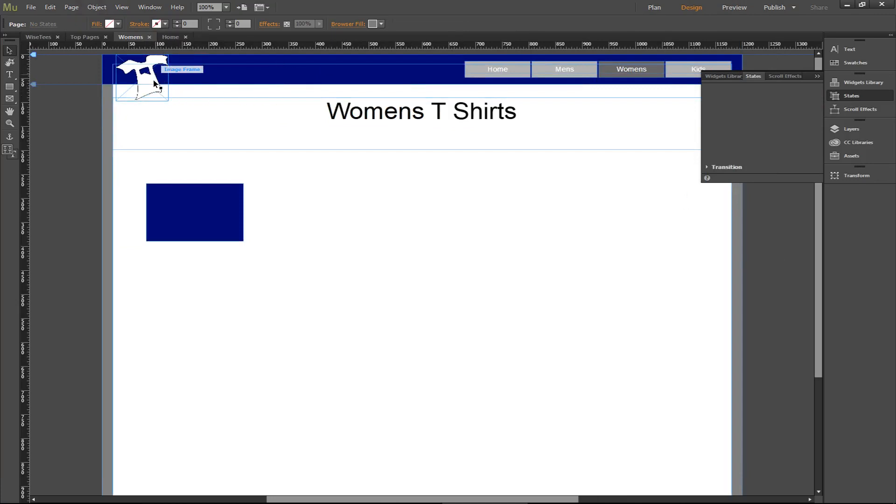
Select the T-shirt logo, place it at X 51 pinned left-centre, and preview again.
{"action": "left_click", "coordinate": [148, 83]}
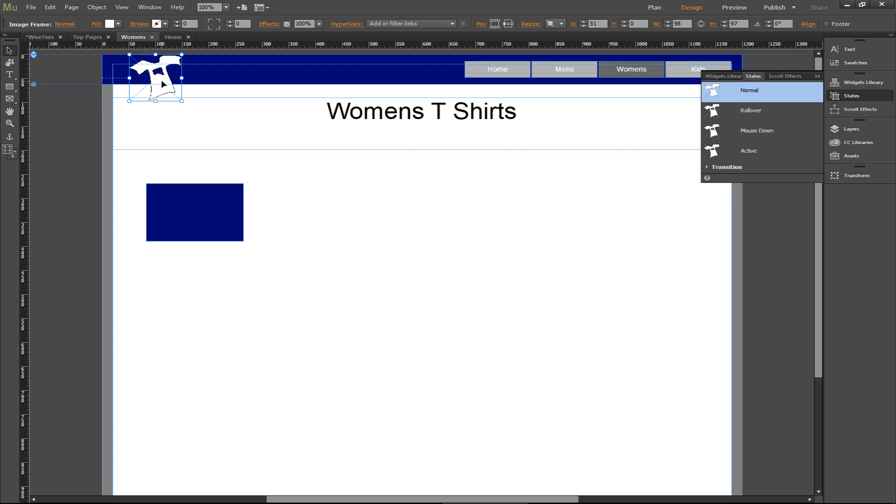
{"action": "mouse_move", "coordinate": [394, 44]}
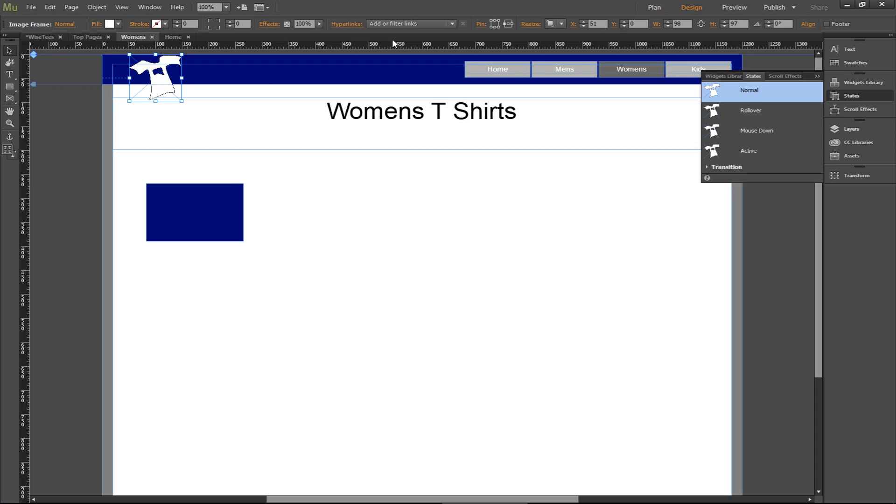
{"action": "mouse_move", "coordinate": [492, 21]}
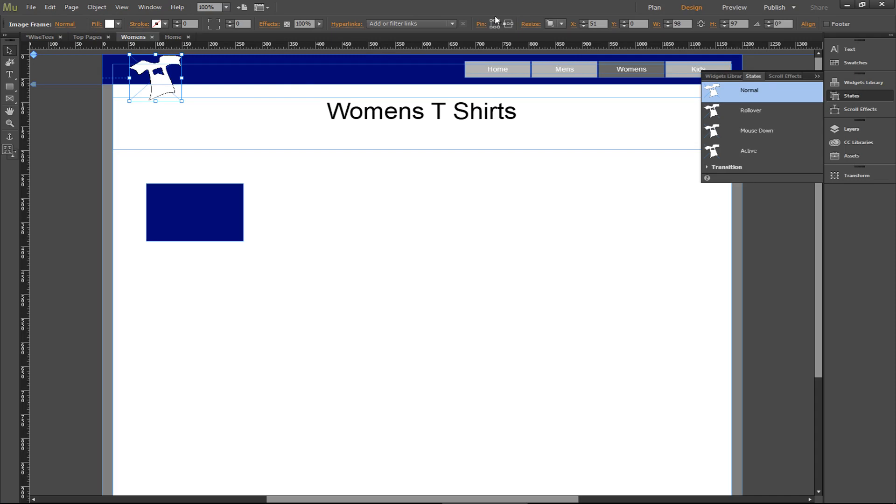
{"action": "mouse_move", "coordinate": [497, 18]}
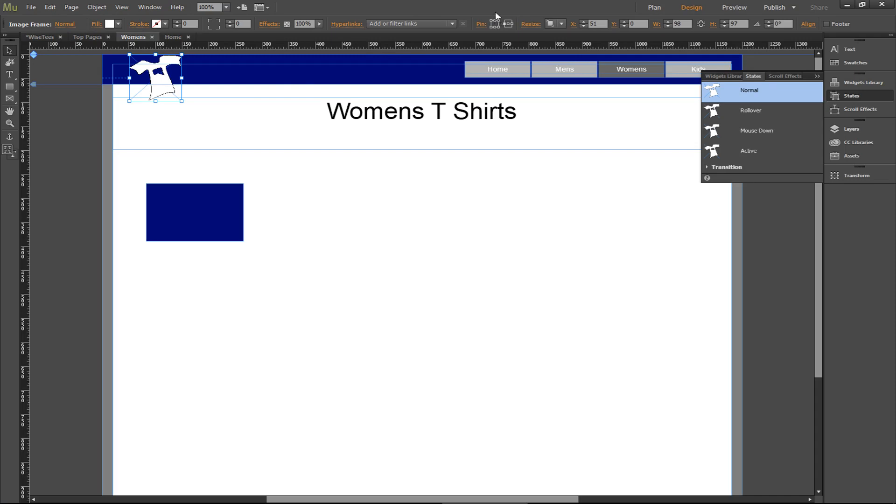
{"action": "mouse_move", "coordinate": [497, 23]}
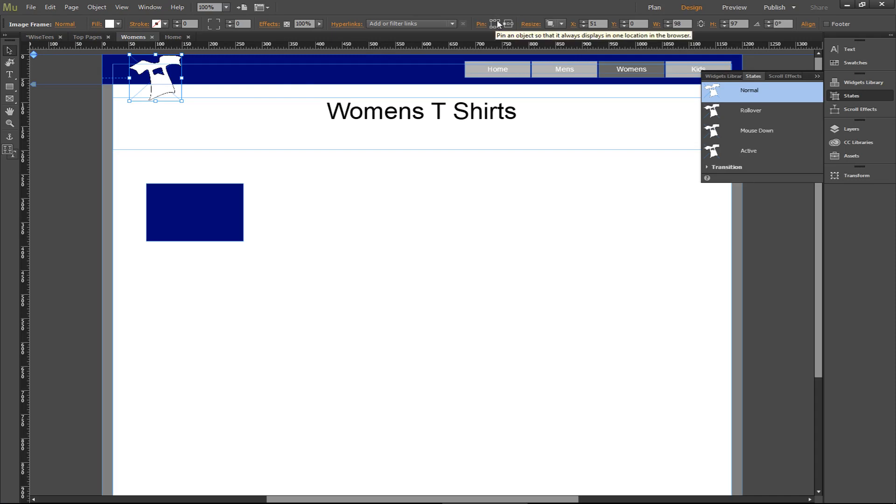
{"action": "mouse_move", "coordinate": [201, 16]}
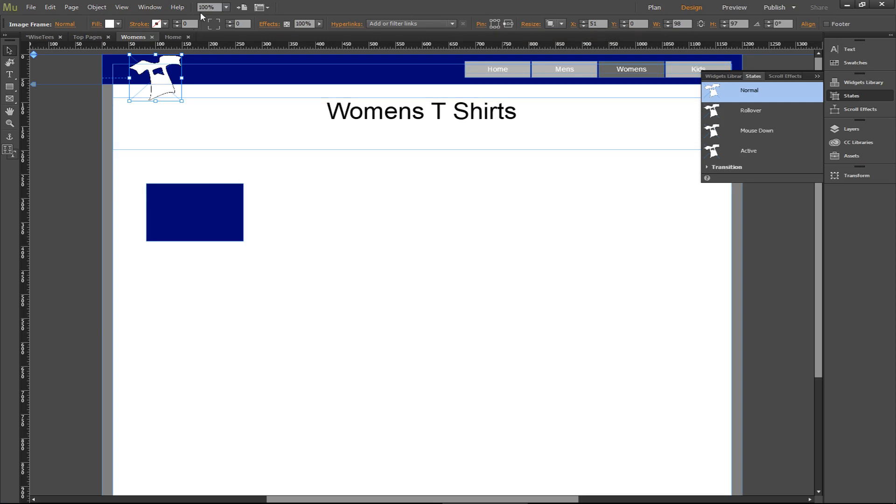
{"action": "mouse_move", "coordinate": [189, 219]}
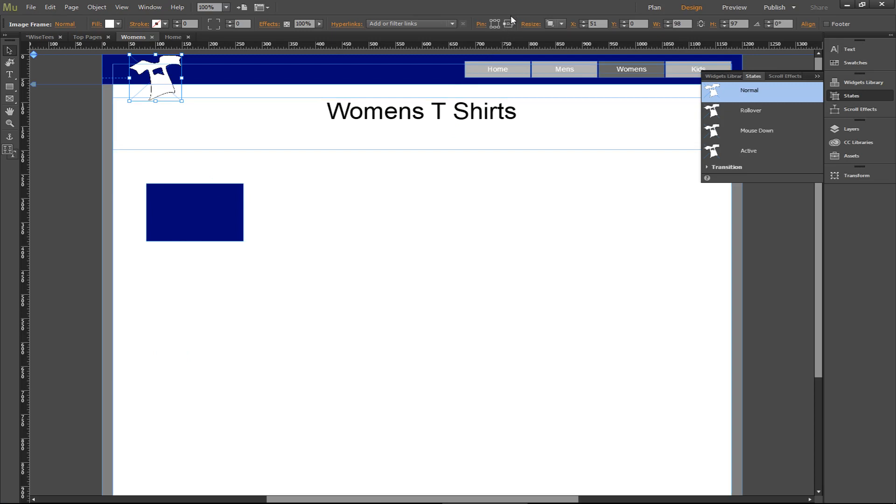
{"action": "mouse_move", "coordinate": [508, 18]}
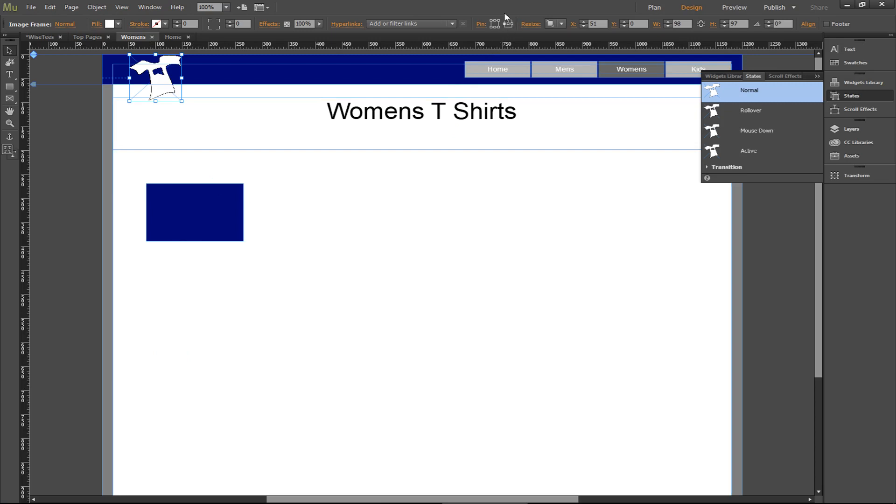
{"action": "mouse_move", "coordinate": [787, 420]}
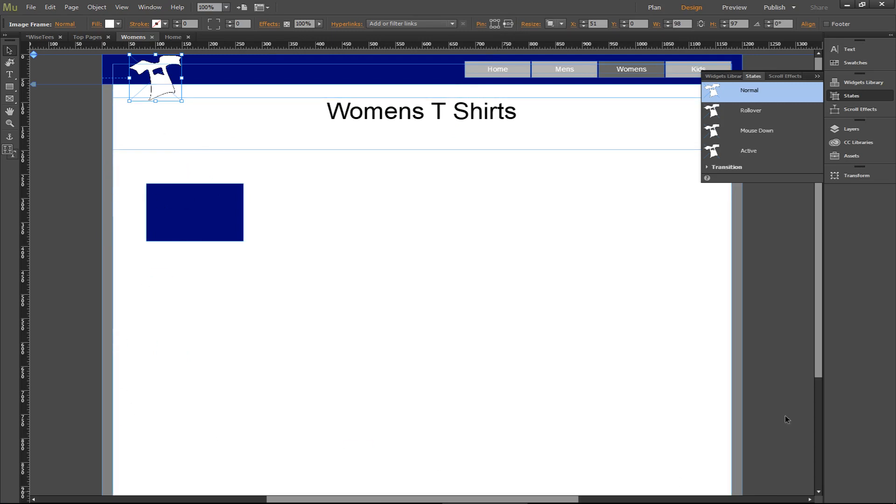
{"action": "mouse_move", "coordinate": [650, 326]}
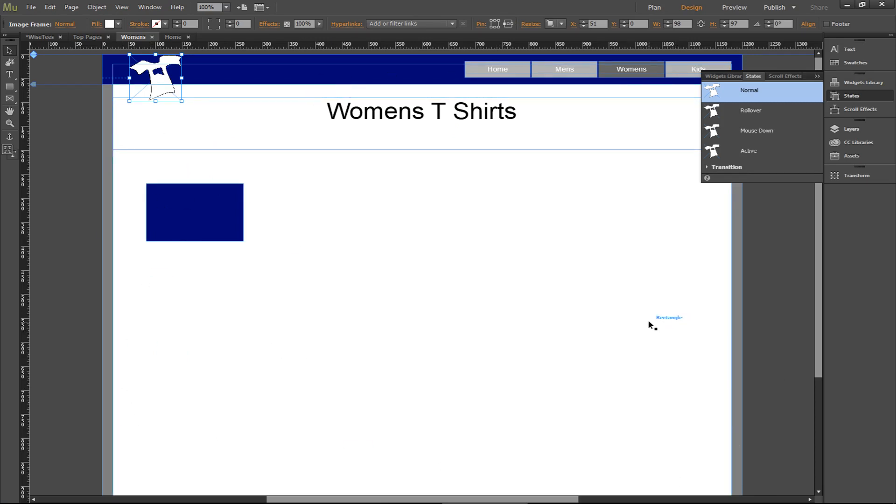
{"action": "mouse_move", "coordinate": [106, 355]}
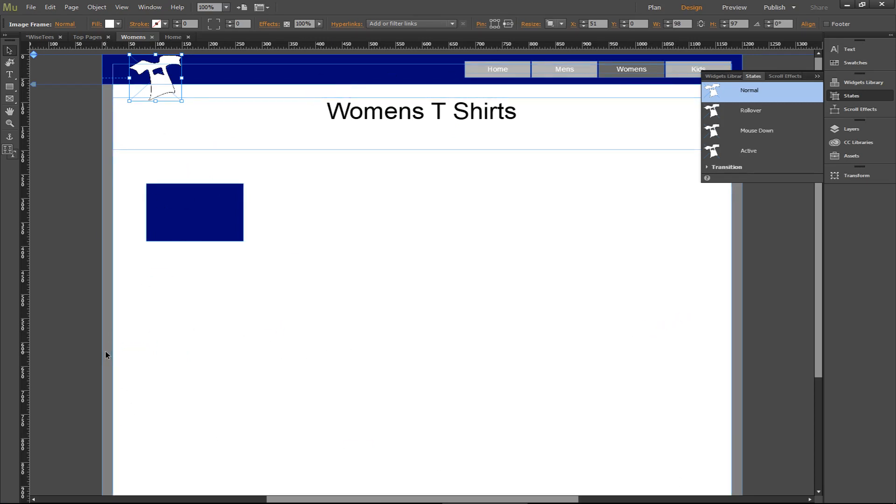
{"action": "left_click", "coordinate": [734, 8]}
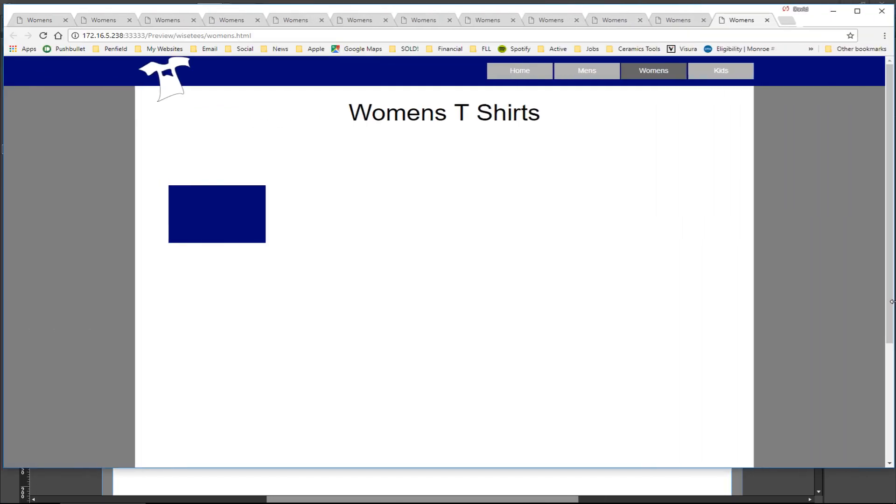
{"action": "mouse_move", "coordinate": [142, 79]}
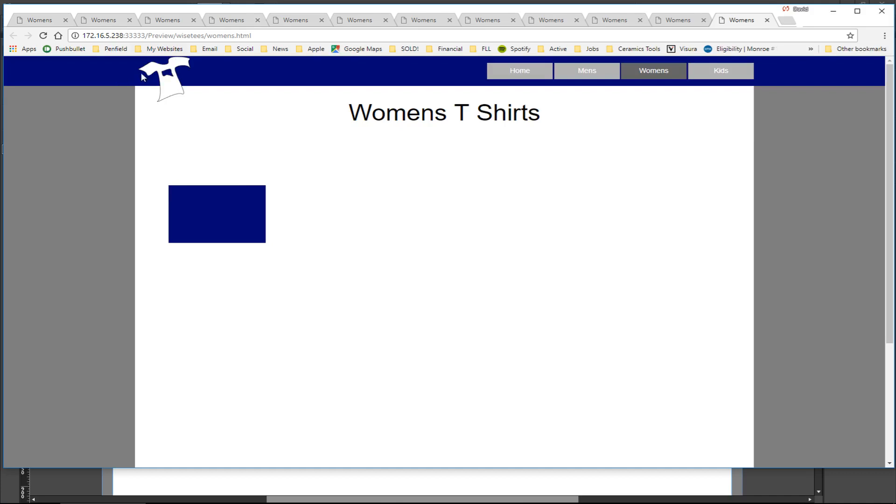
{"action": "mouse_move", "coordinate": [125, 95]}
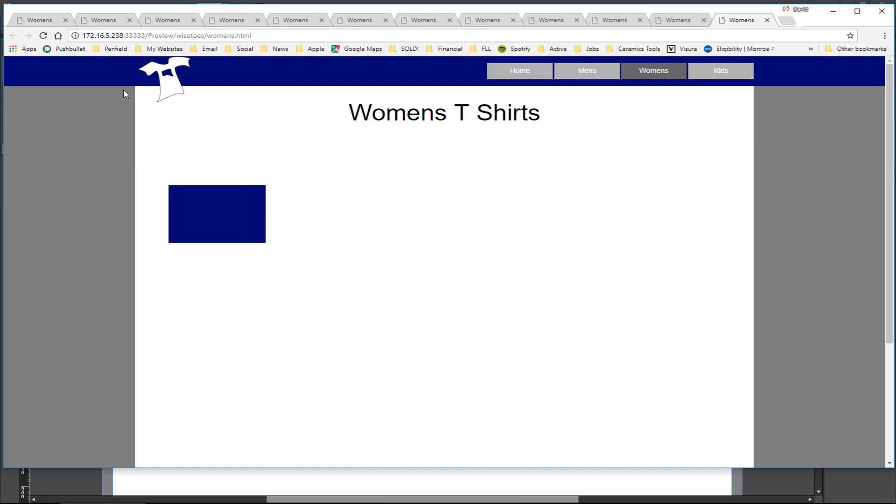
{"action": "mouse_move", "coordinate": [122, 177]}
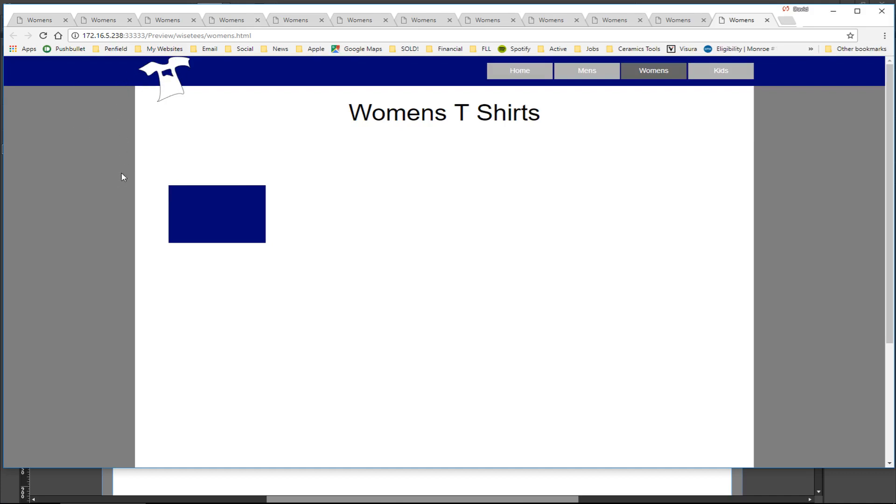
{"action": "mouse_move", "coordinate": [125, 210]}
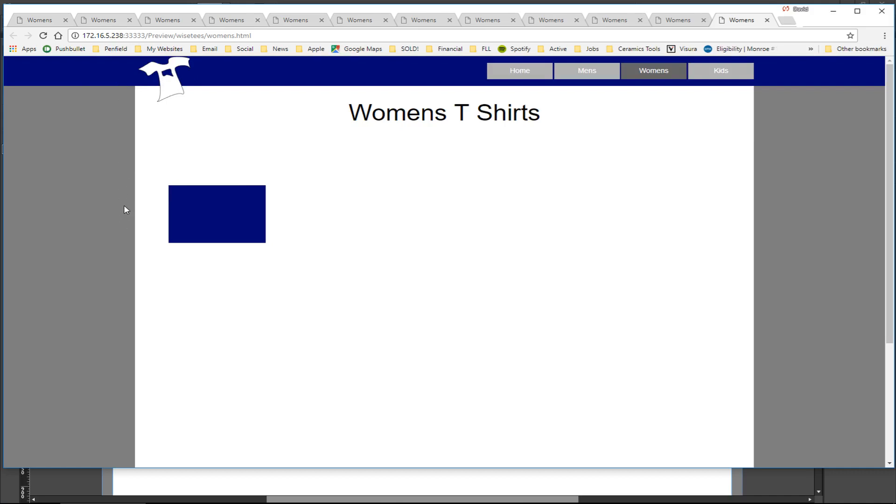
{"action": "mouse_move", "coordinate": [767, 172]}
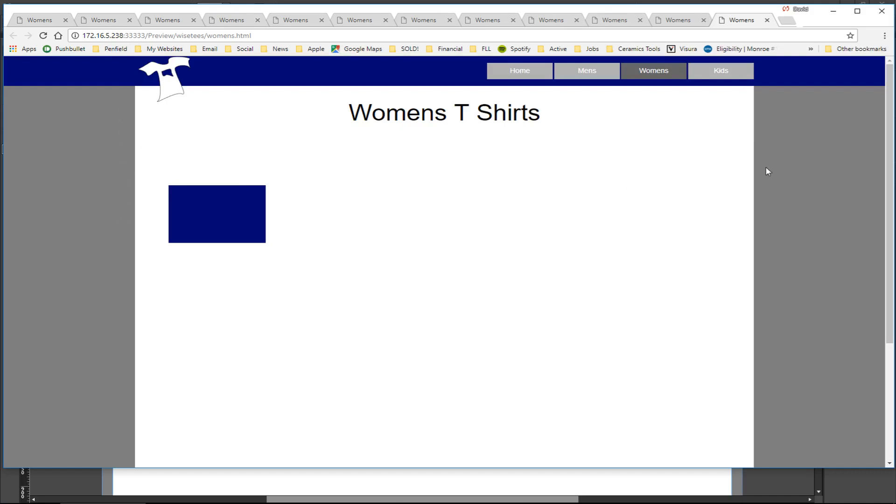
{"action": "mouse_move", "coordinate": [798, 184]}
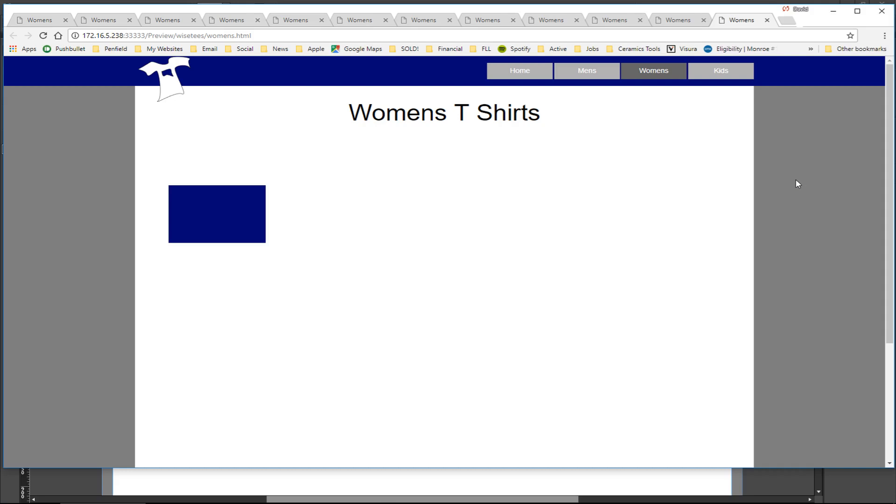
{"action": "mouse_move", "coordinate": [849, 110]}
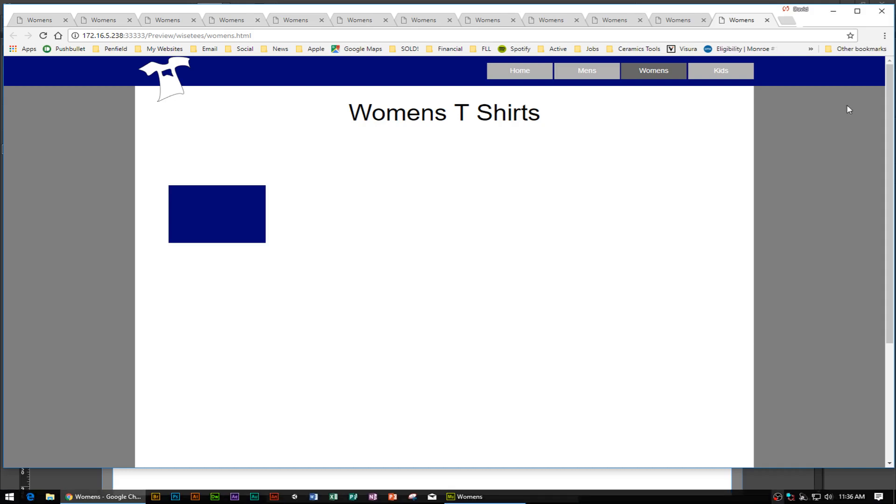